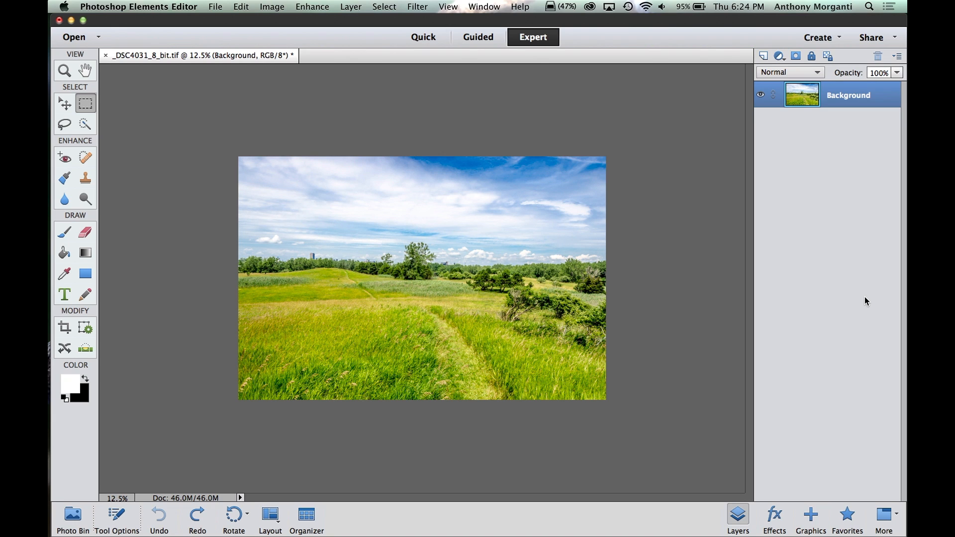
pyautogui.moveTo(804, 84)
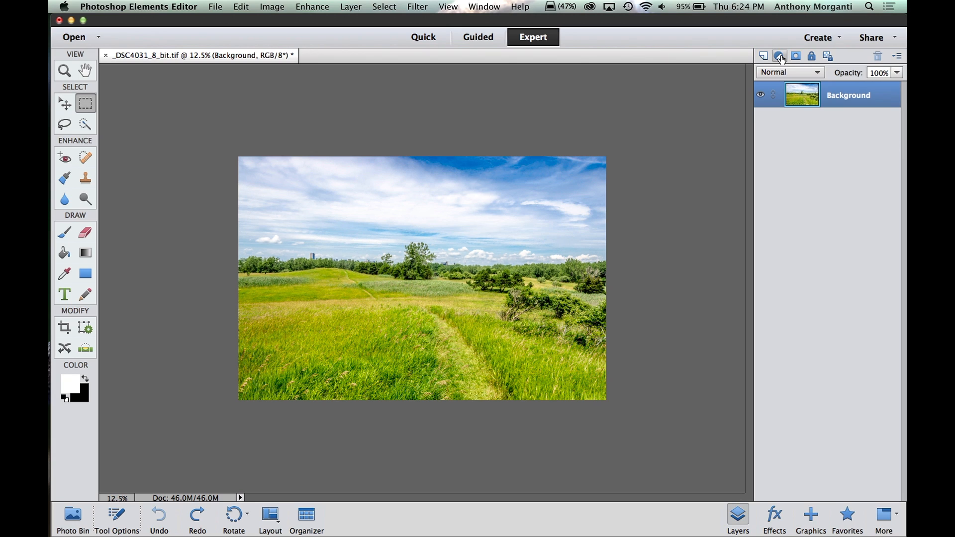
# Browse the new fill and adjustment layer options above the Background copy layer
pyautogui.click(780, 55)
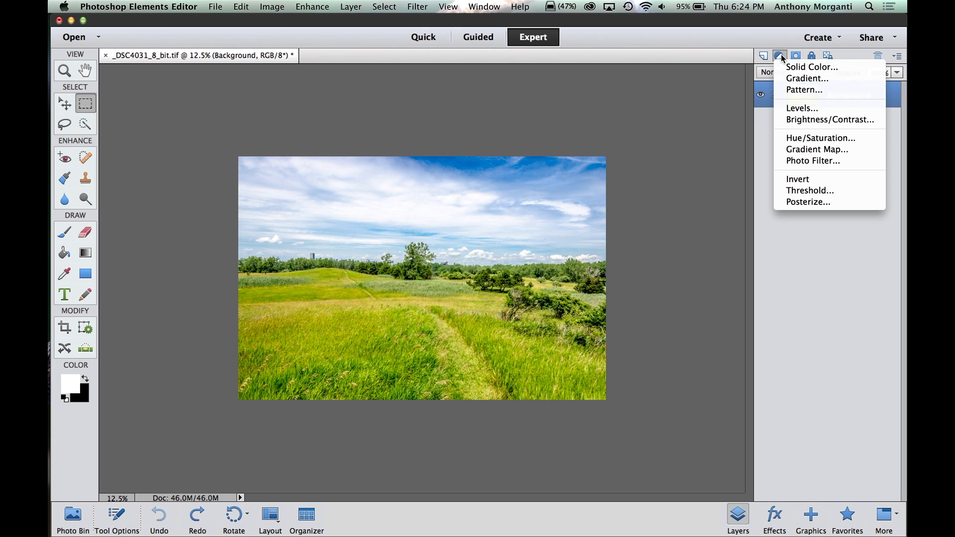
pyautogui.moveTo(804, 89)
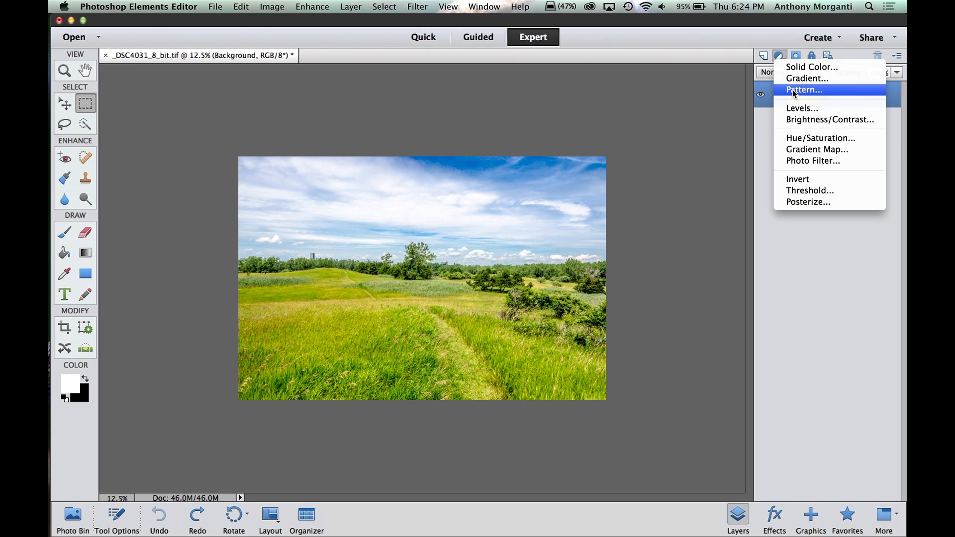
pyautogui.moveTo(807, 77)
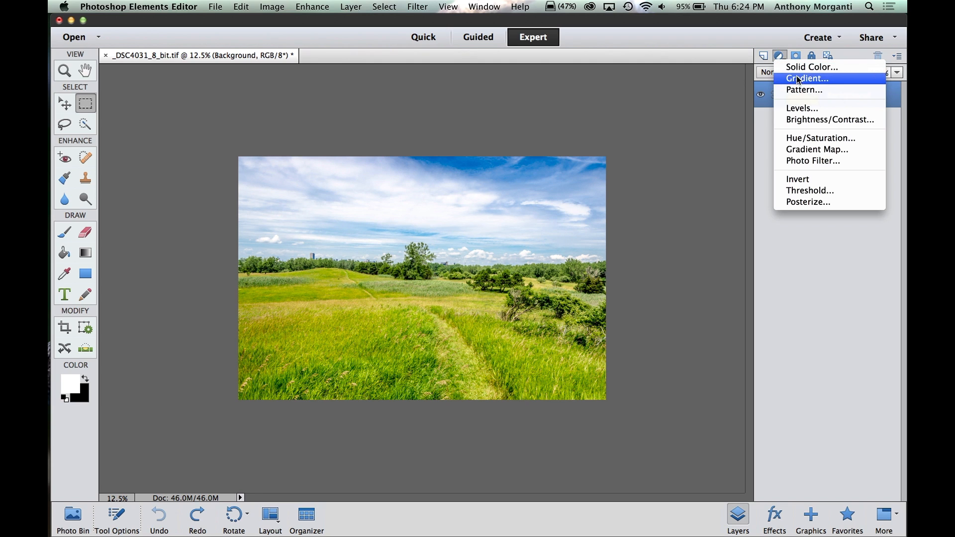
pyautogui.moveTo(797, 134)
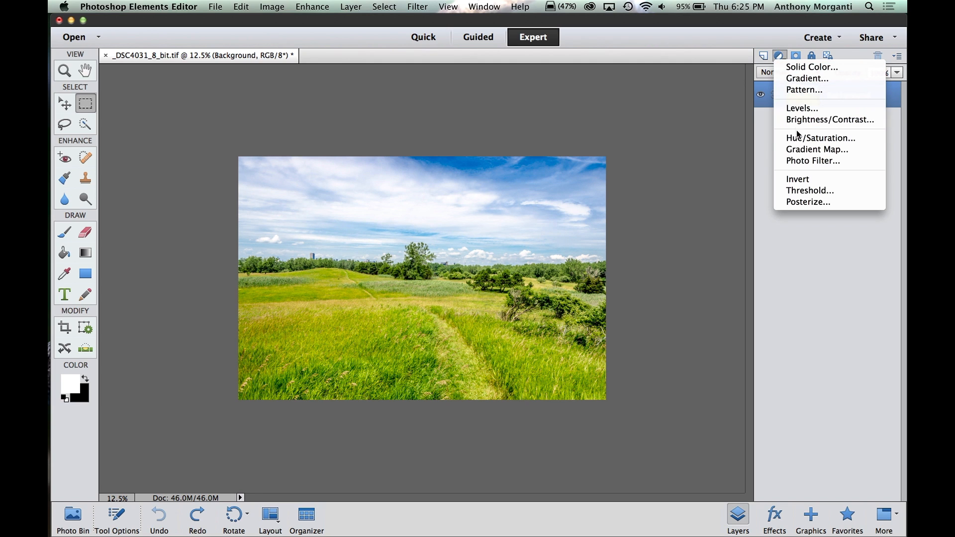
pyautogui.moveTo(809, 190)
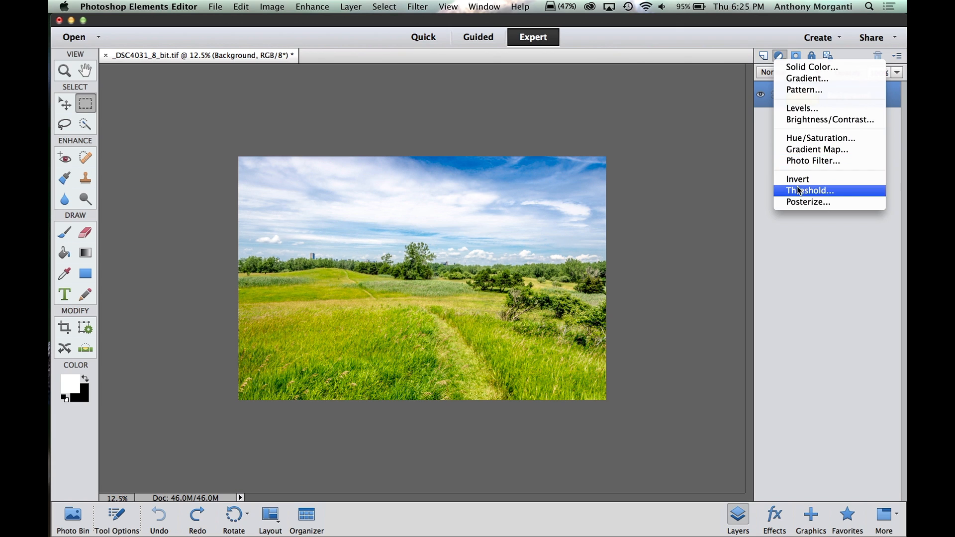
pyautogui.moveTo(816, 149)
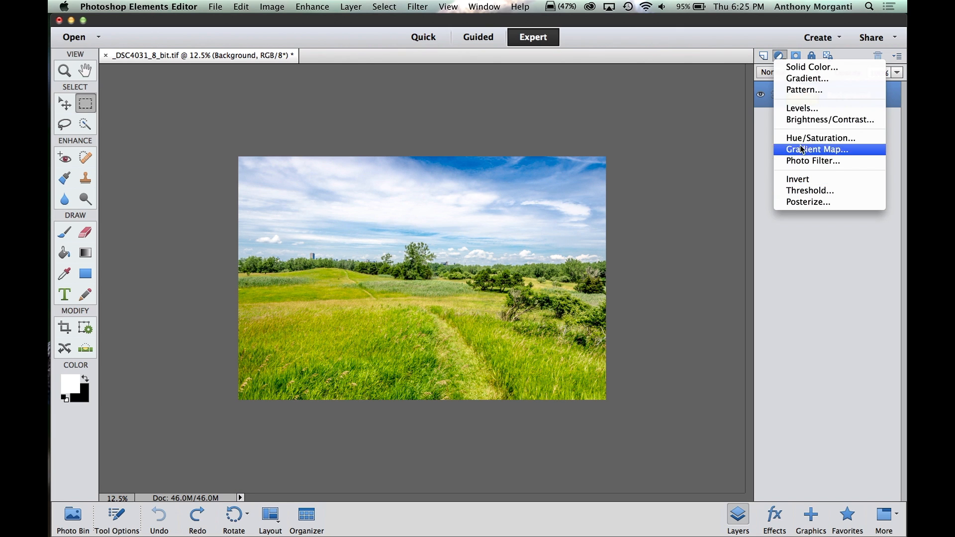
pyautogui.moveTo(800, 134)
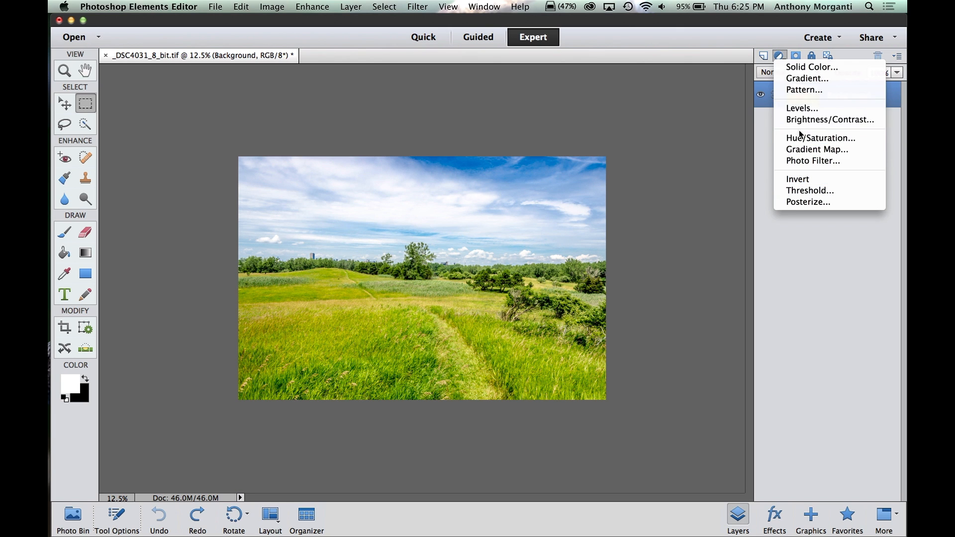
pyautogui.moveTo(817, 149)
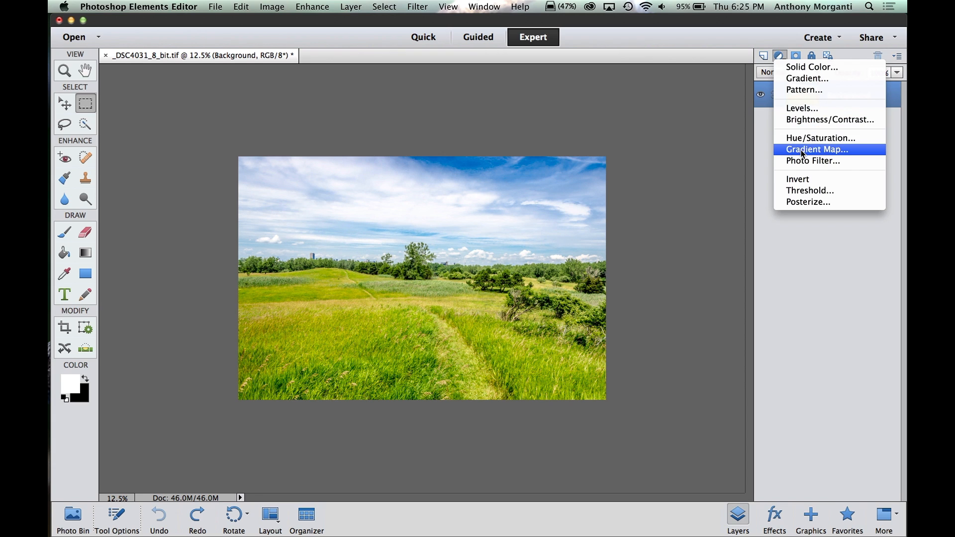
pyautogui.moveTo(819, 137)
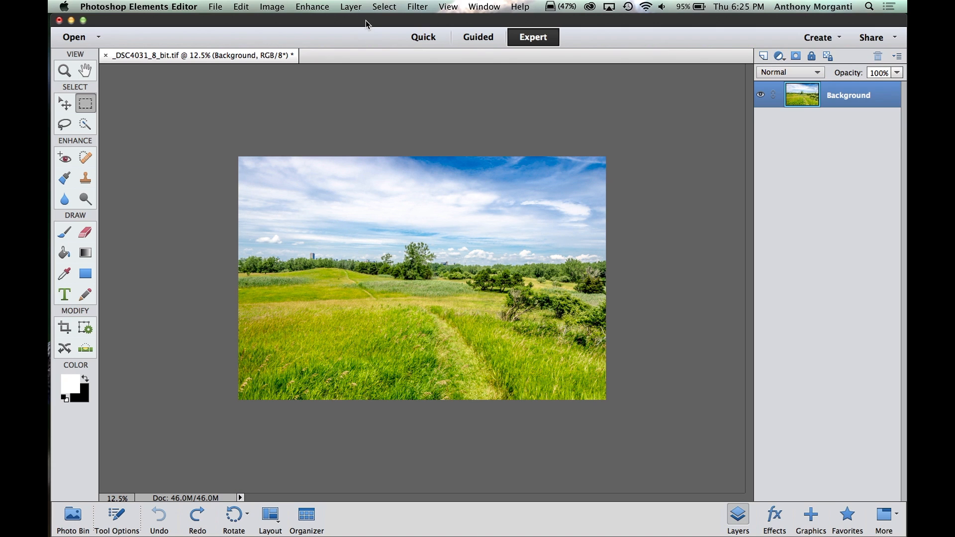
pyautogui.click(350, 7)
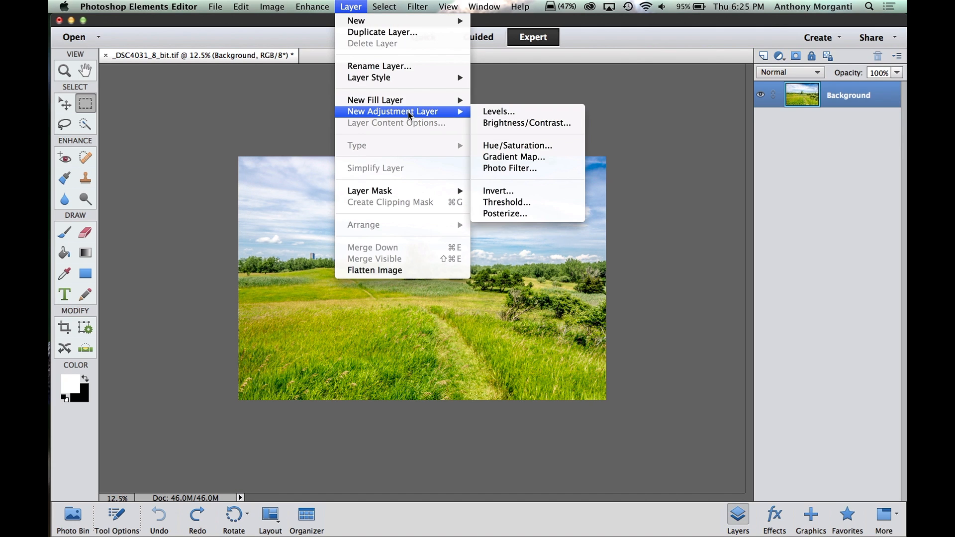
pyautogui.moveTo(517, 145)
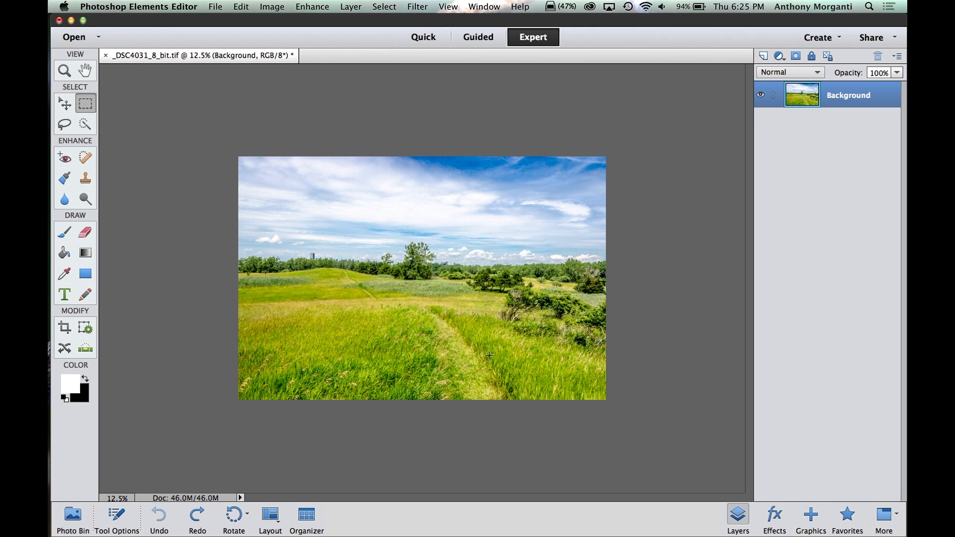
pyautogui.moveTo(636, 252)
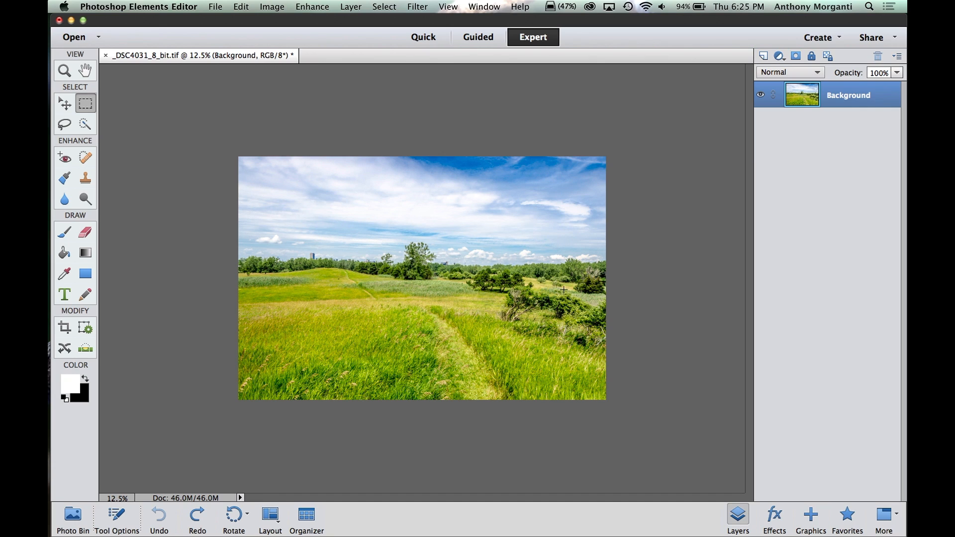
pyautogui.moveTo(598, 309)
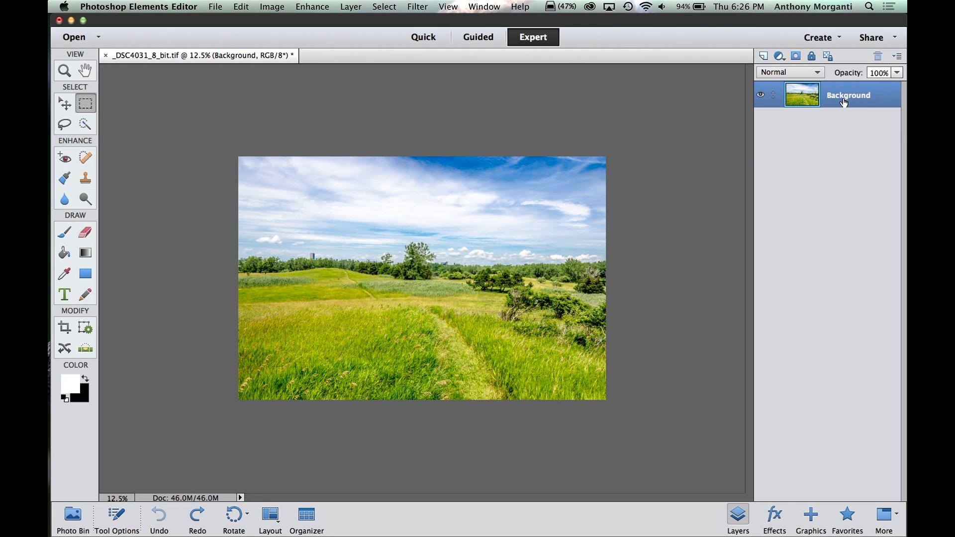
pyautogui.moveTo(472, 228)
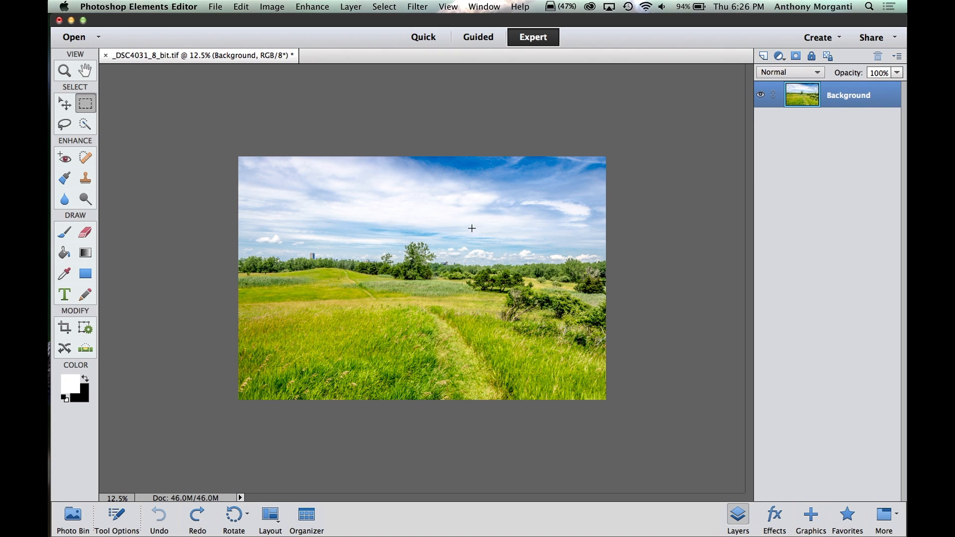
pyautogui.moveTo(704, 238)
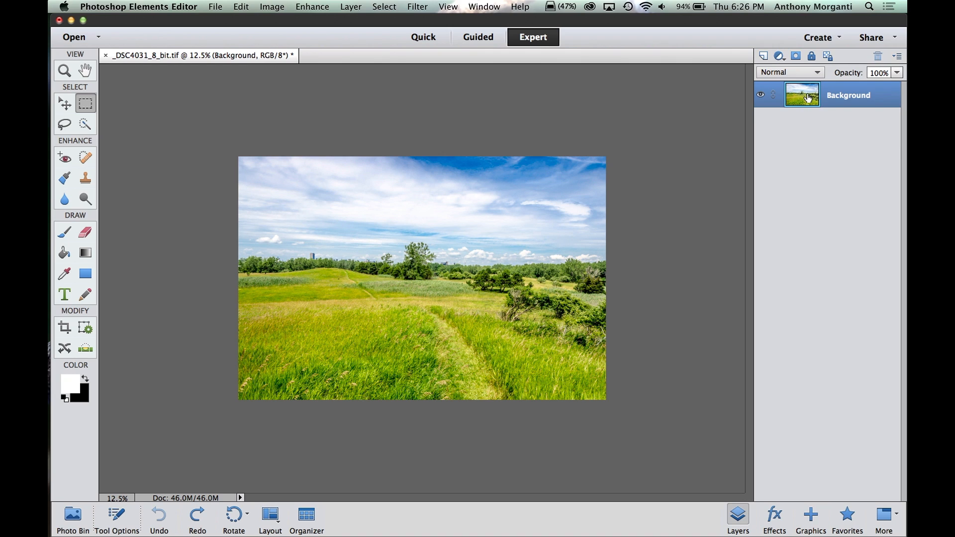
pyautogui.moveTo(818, 95)
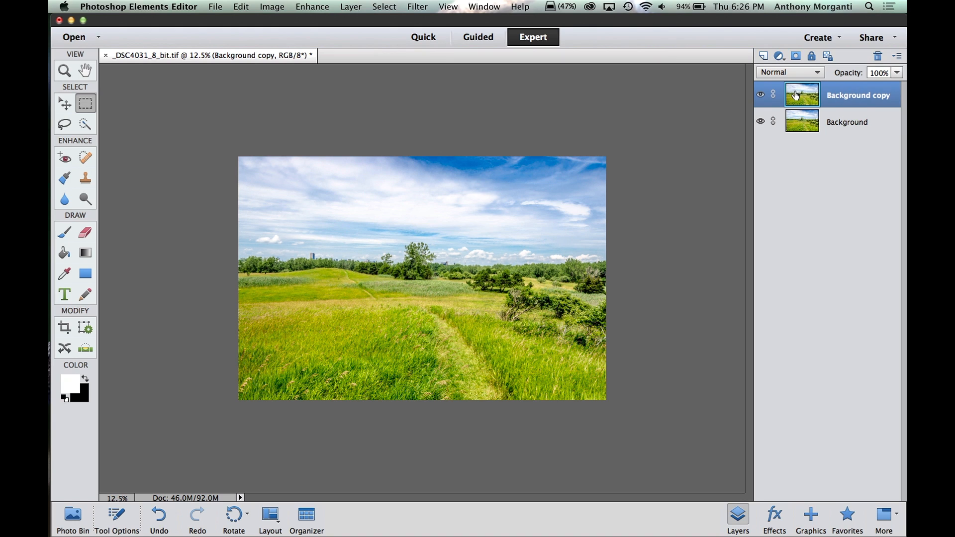
pyautogui.moveTo(802, 95)
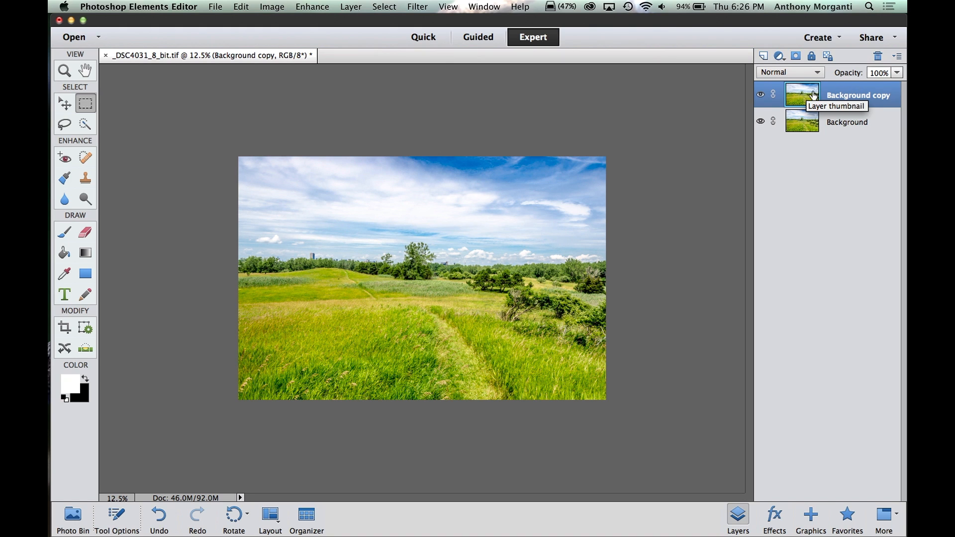
pyautogui.moveTo(825, 111)
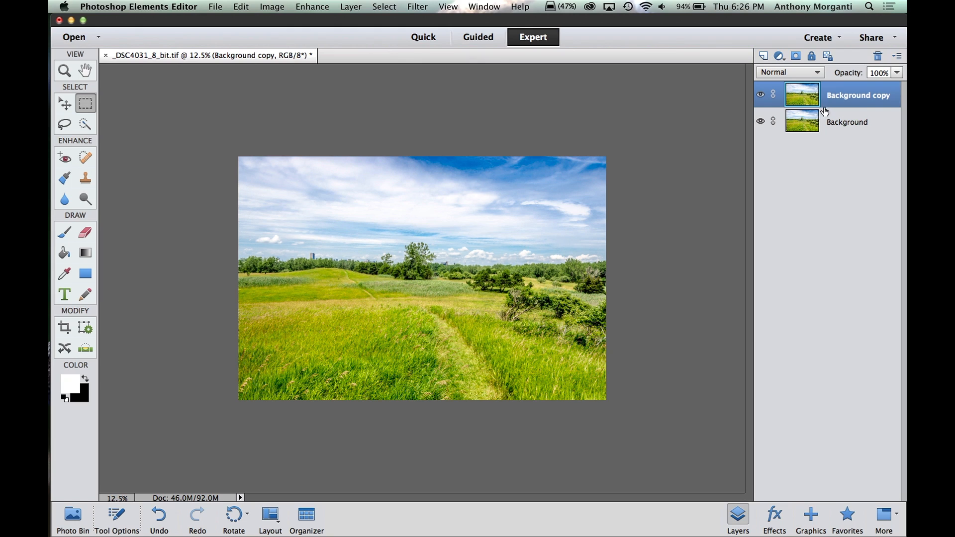
pyautogui.moveTo(801, 121)
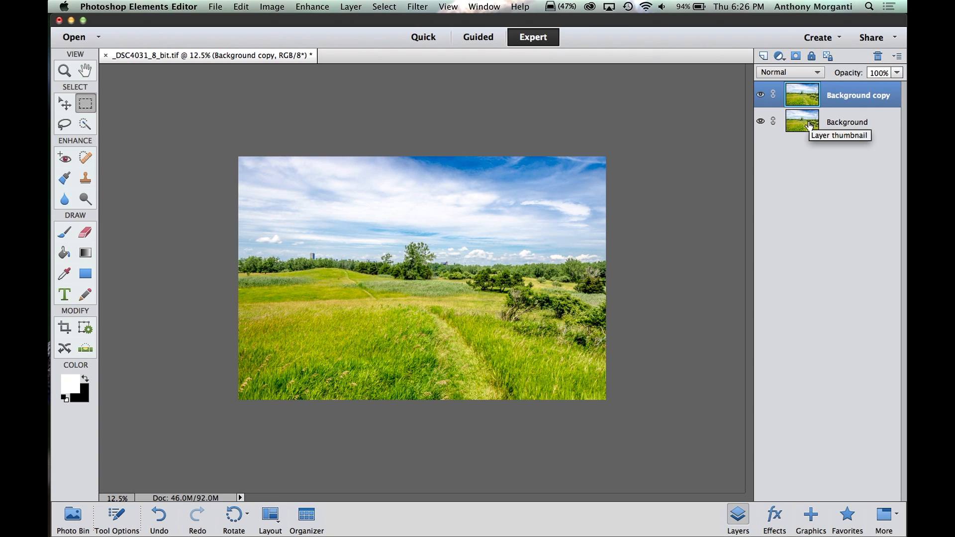
pyautogui.moveTo(802, 120)
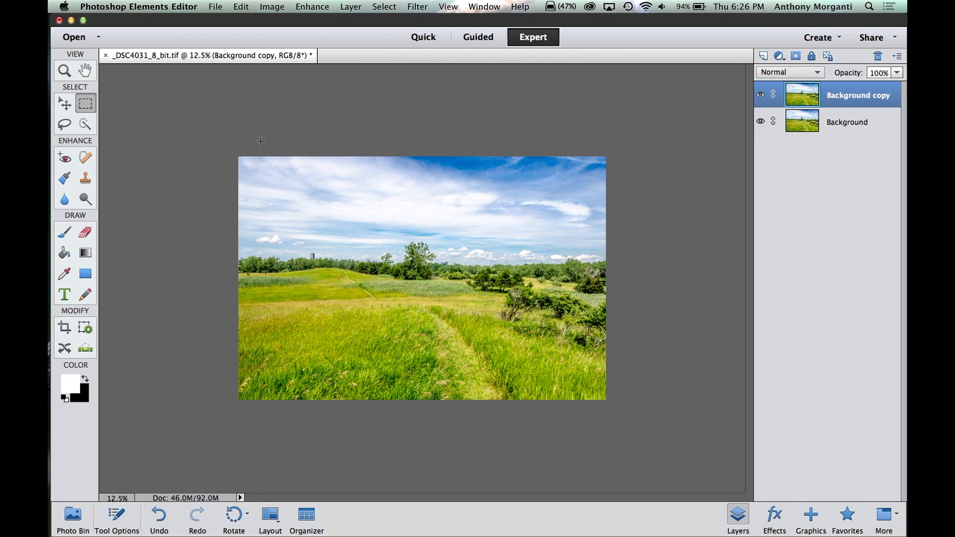
pyautogui.moveTo(621, 253)
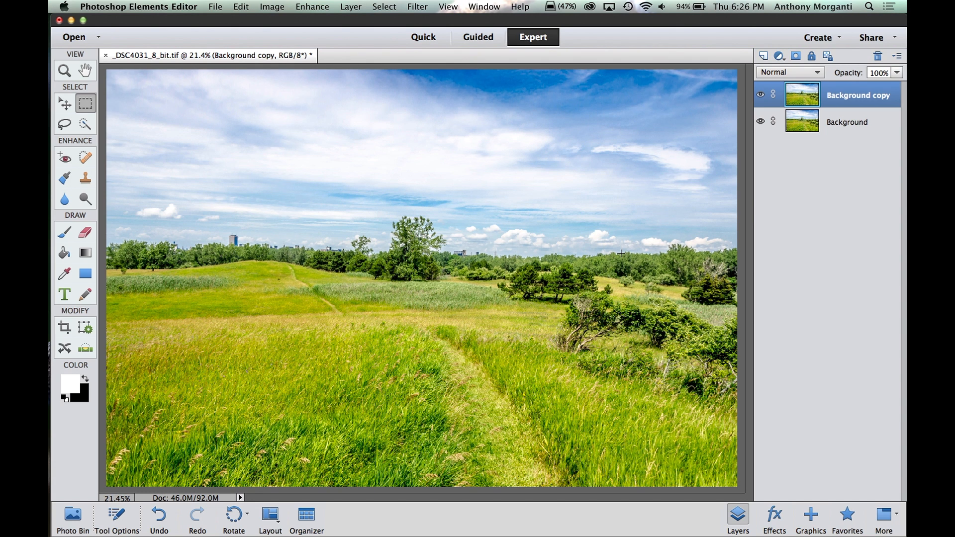
pyautogui.moveTo(536, 280)
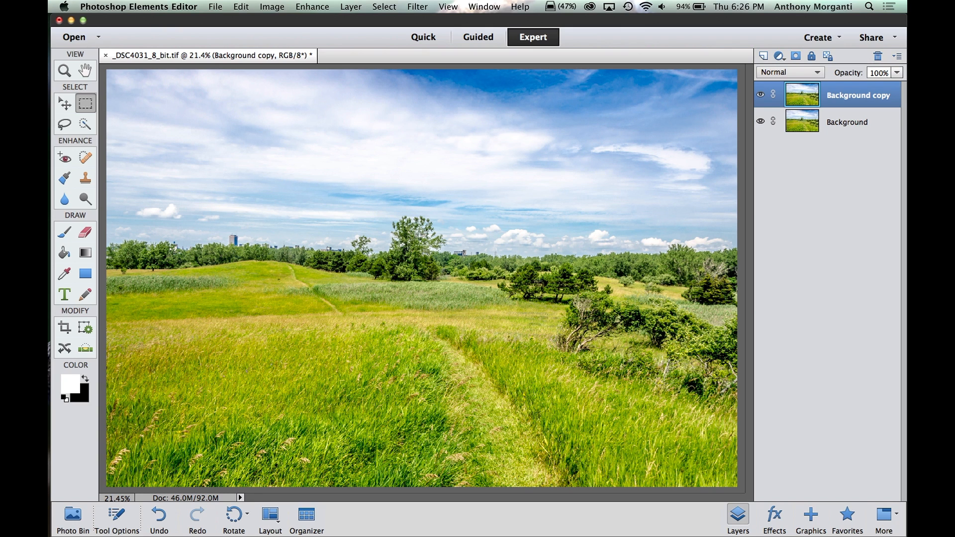
pyautogui.moveTo(490, 289)
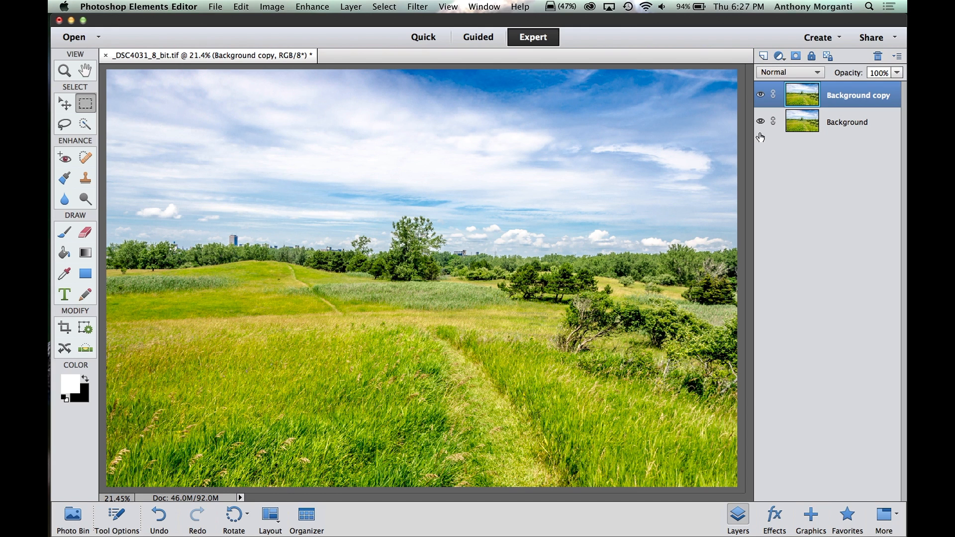
pyautogui.moveTo(780, 55)
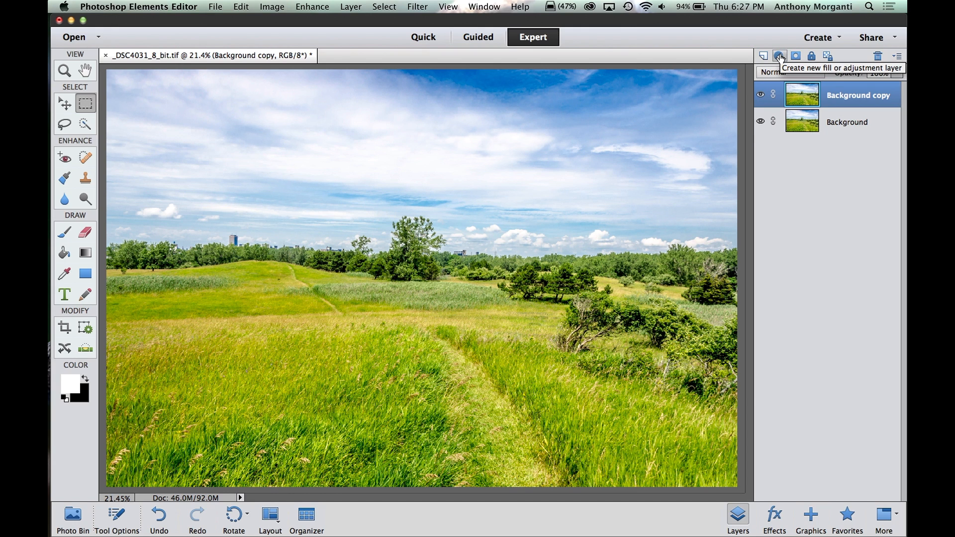
# Add a Hue/Saturation adjustment layer and reveal its colour-range channel list
pyautogui.click(779, 56)
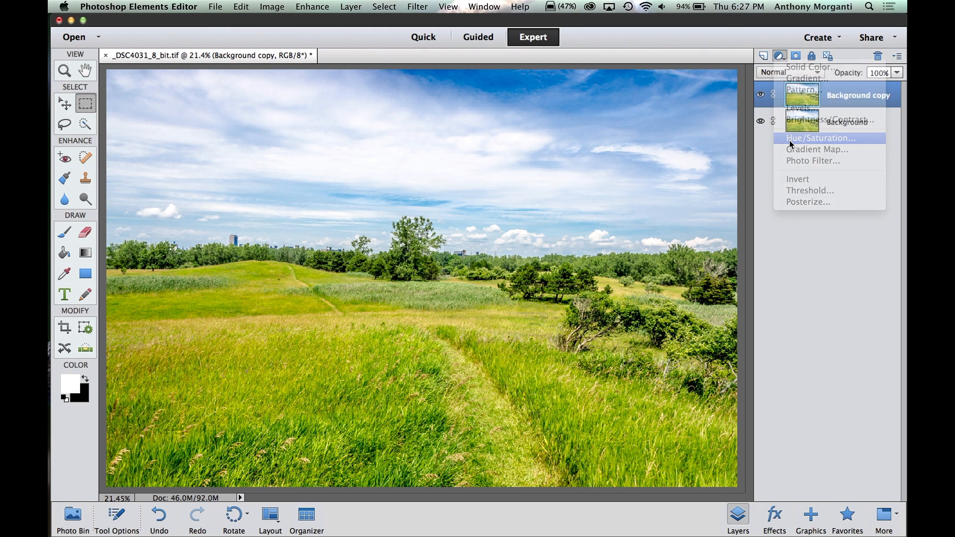
pyautogui.click(818, 137)
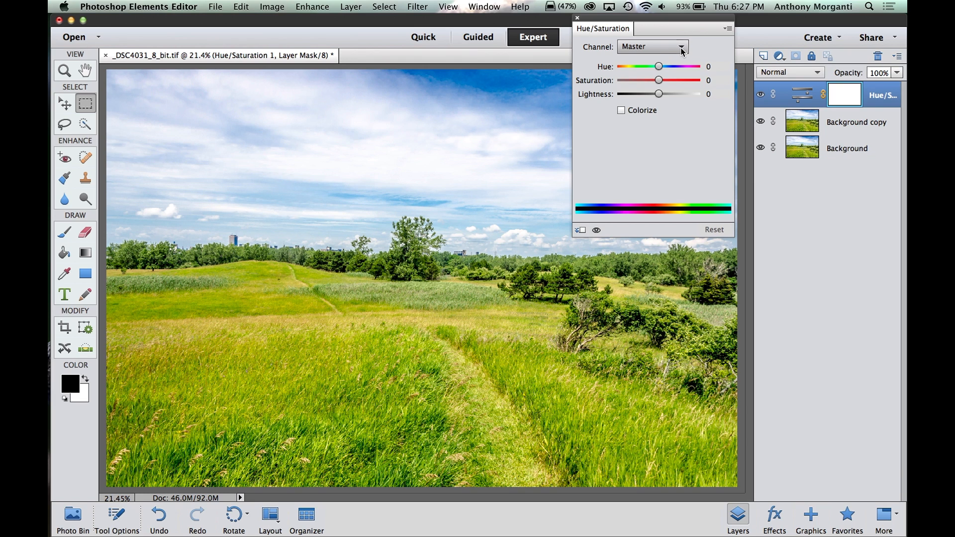
pyautogui.click(651, 47)
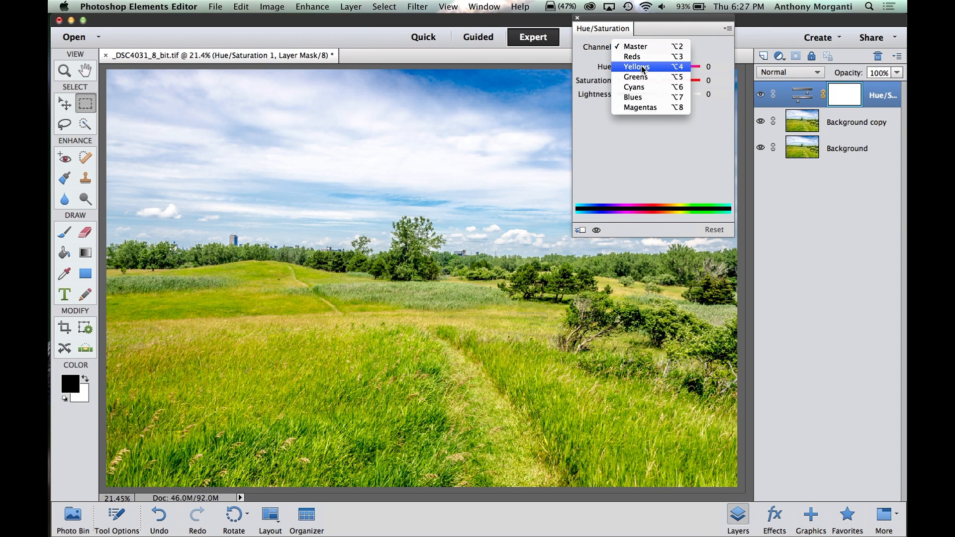
# Set the Yellows range to +27 saturation and +4 lightness for brighter grass
pyautogui.click(635, 66)
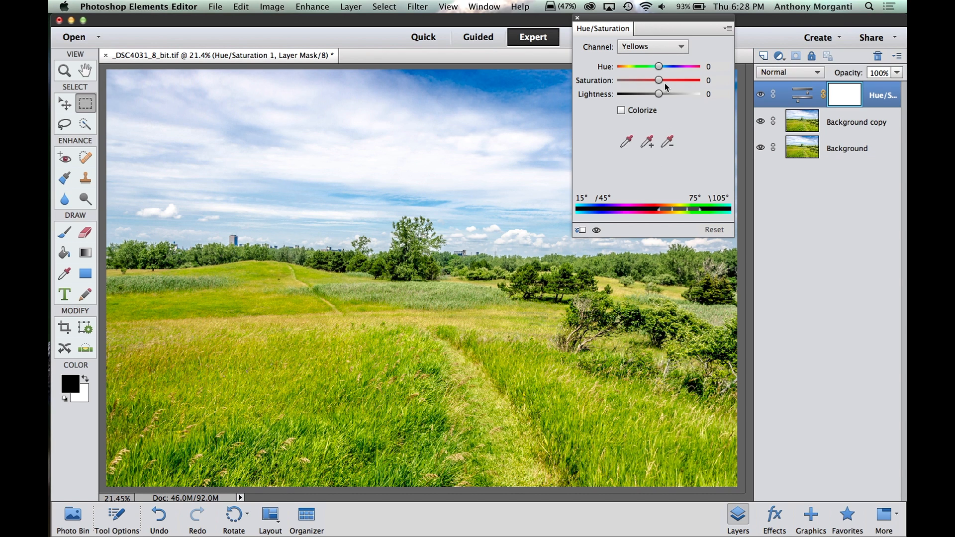
pyautogui.moveTo(658, 79); pyautogui.dragTo(657, 80)
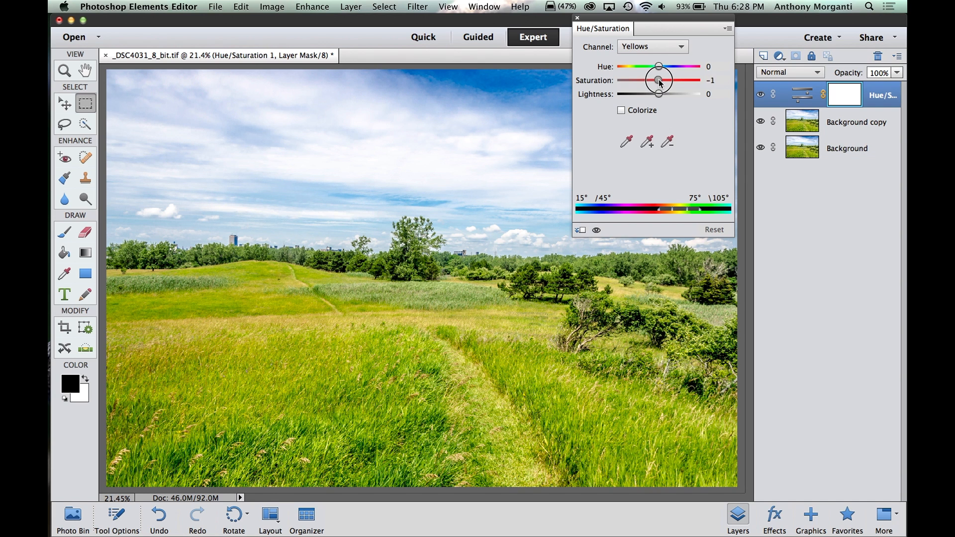
pyautogui.moveTo(657, 80); pyautogui.dragTo(674, 81)
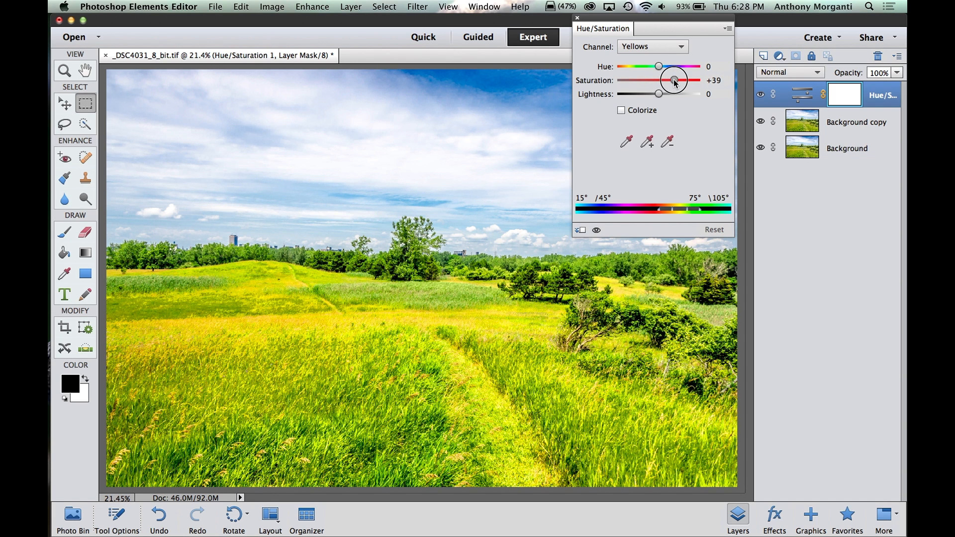
pyautogui.moveTo(674, 80); pyautogui.dragTo(668, 80)
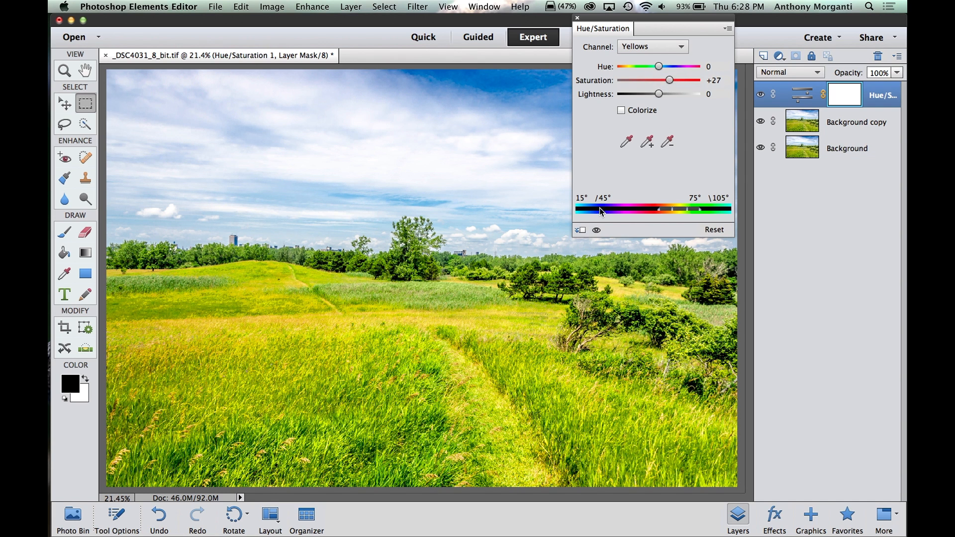
pyautogui.moveTo(350, 237)
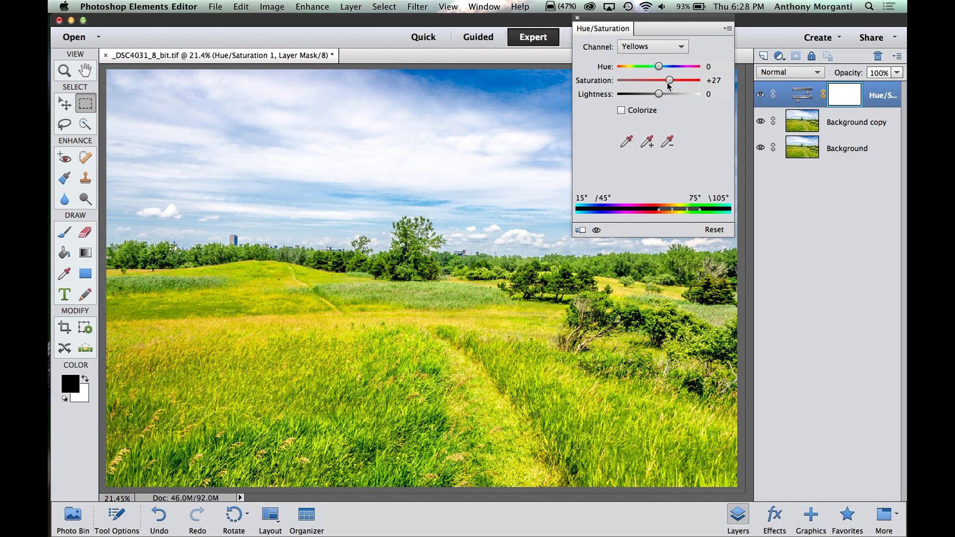
pyautogui.moveTo(658, 93); pyautogui.dragTo(656, 93)
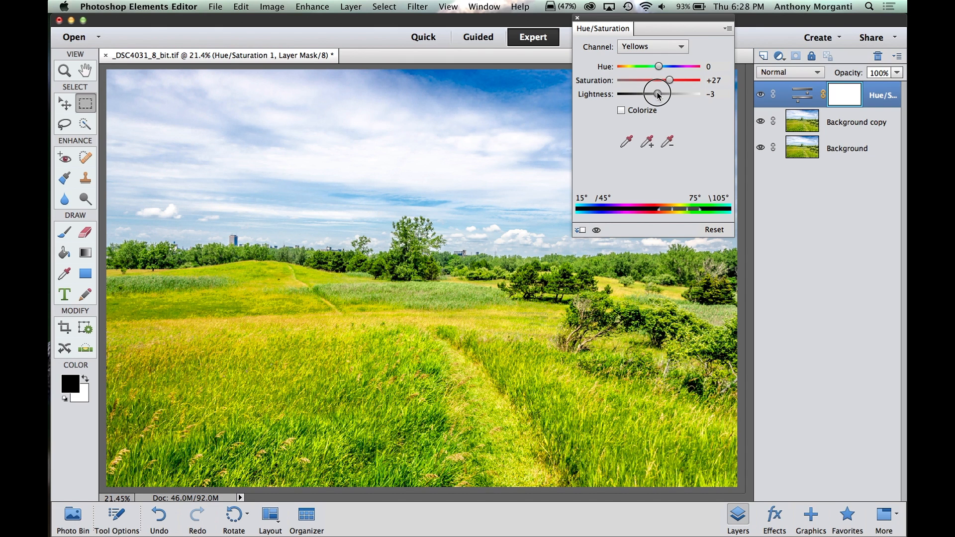
pyautogui.moveTo(660, 94); pyautogui.dragTo(662, 94)
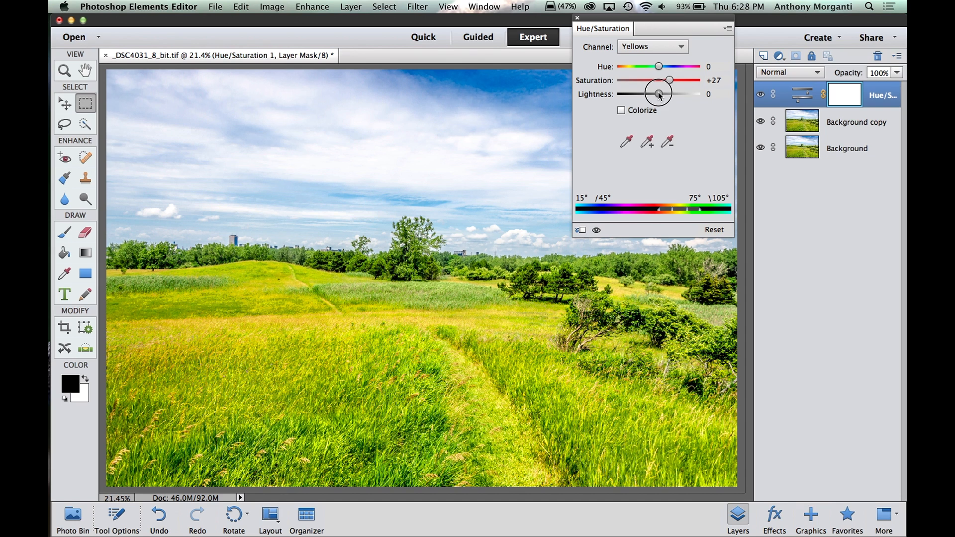
pyautogui.moveTo(657, 93); pyautogui.dragTo(658, 94)
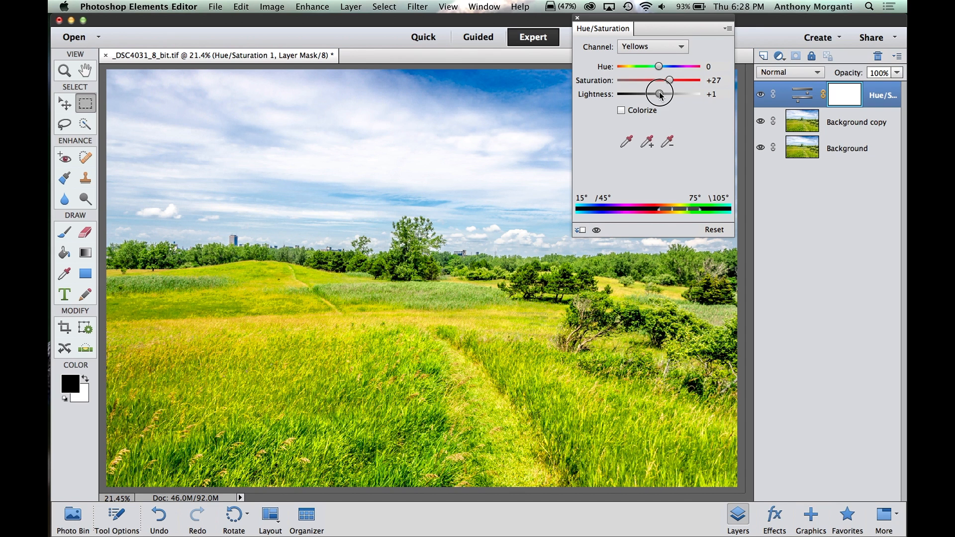
pyautogui.click(650, 47)
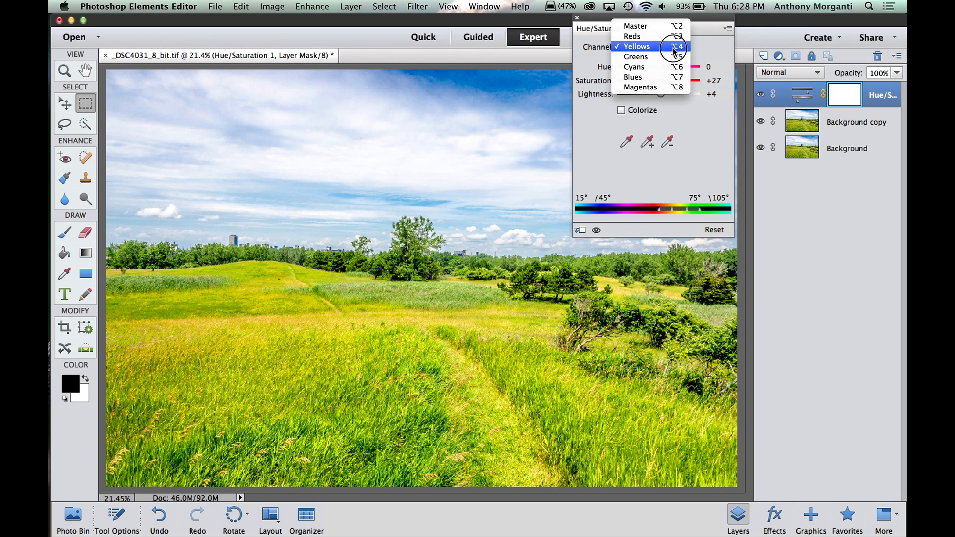
# Set the Greens range to +16 saturation and -45 lightness to deepen trees and grass
pyautogui.click(636, 47)
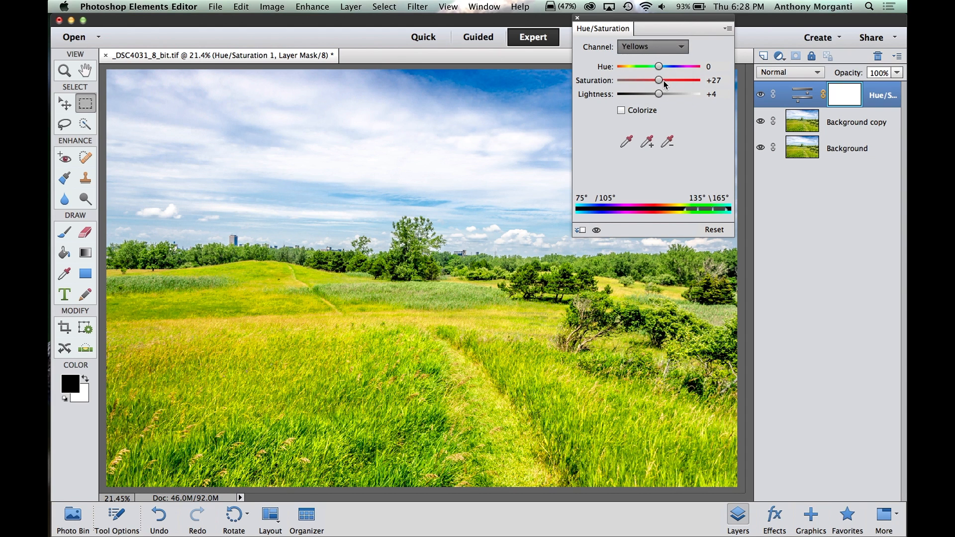
pyautogui.click(652, 47)
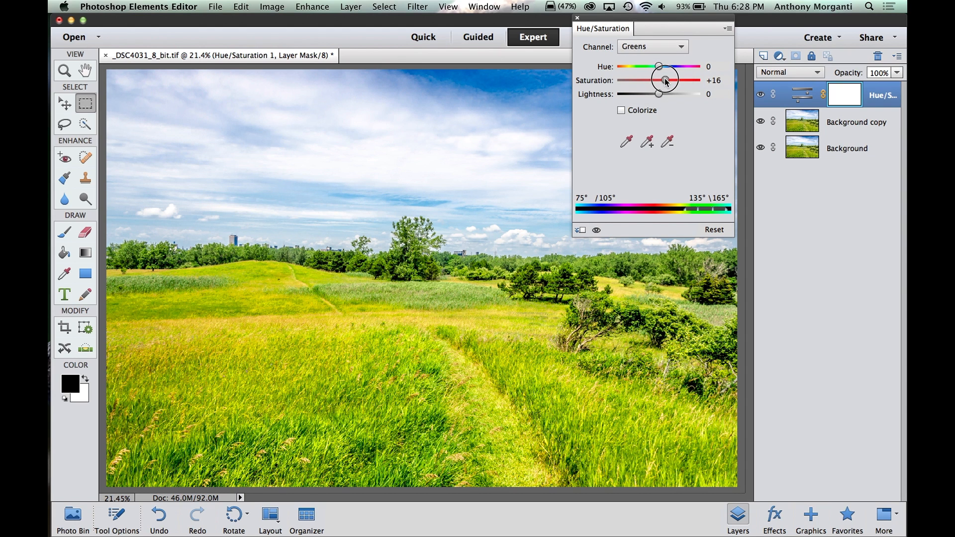
pyautogui.moveTo(658, 93); pyautogui.dragTo(637, 94)
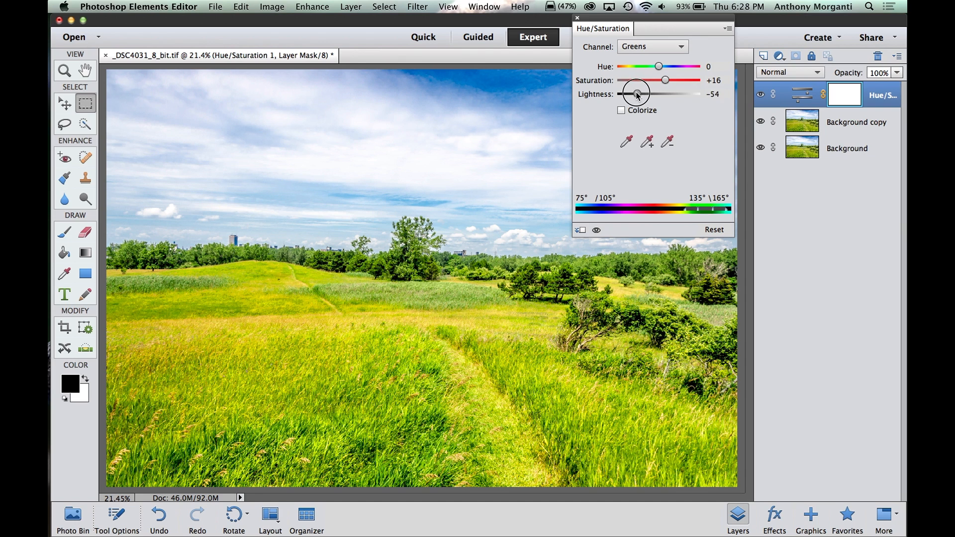
pyautogui.moveTo(638, 93); pyautogui.dragTo(640, 93)
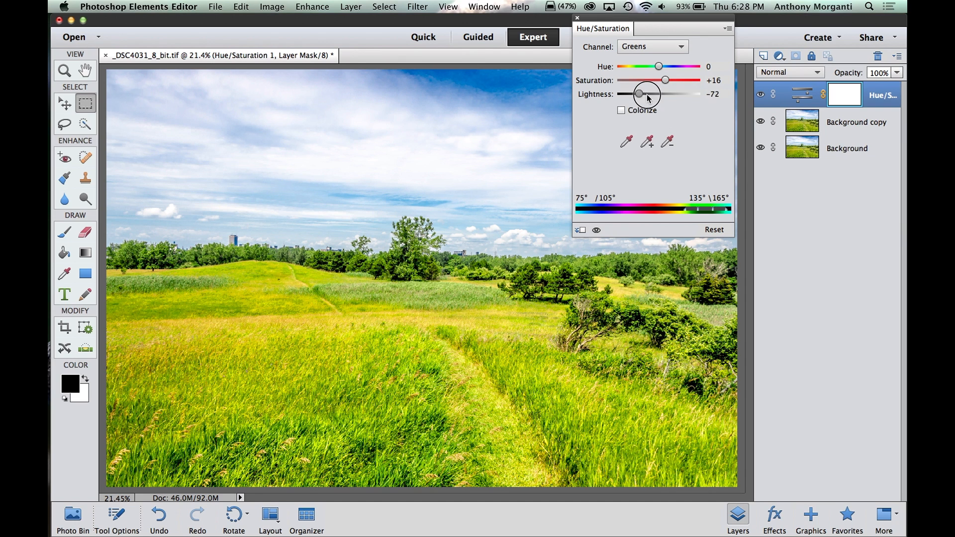
pyautogui.moveTo(637, 93); pyautogui.dragTo(642, 93)
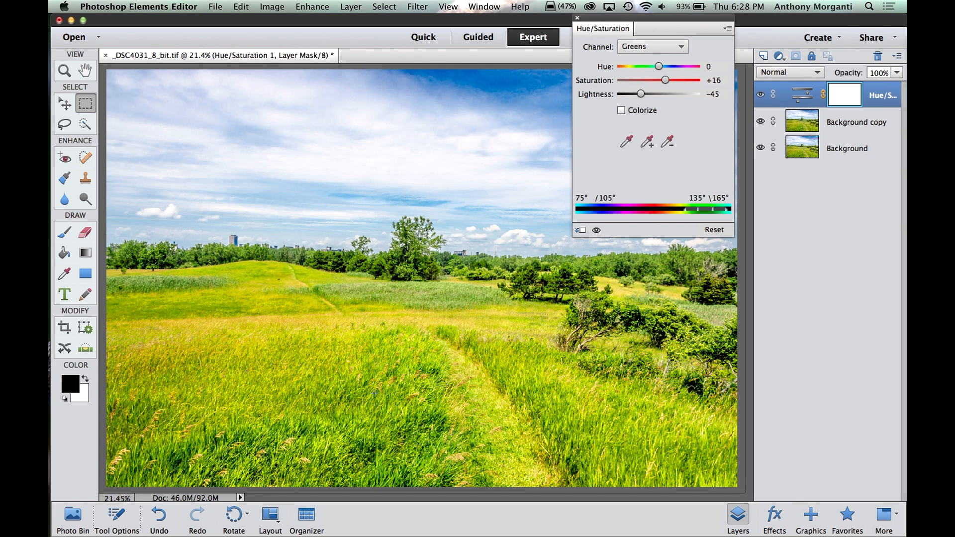
pyautogui.moveTo(522, 453)
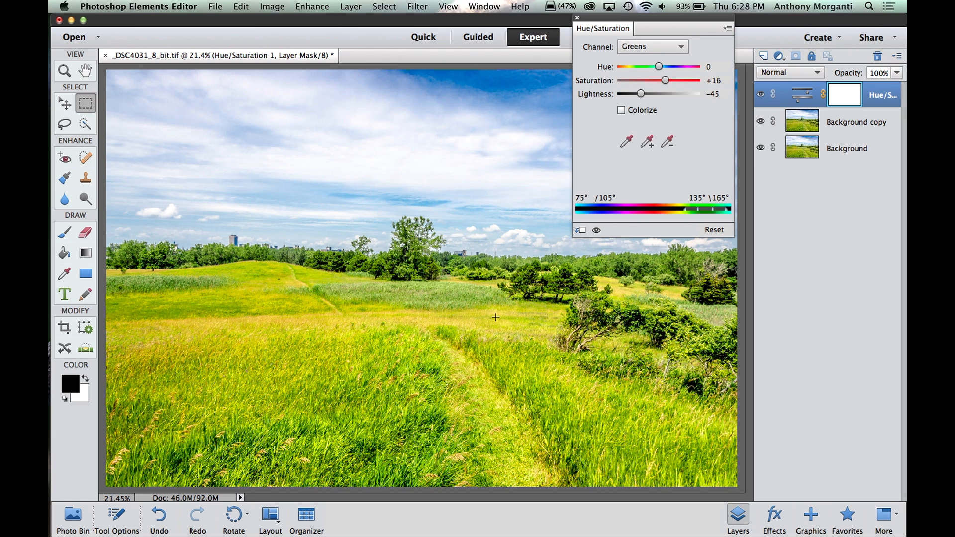
pyautogui.moveTo(646, 111)
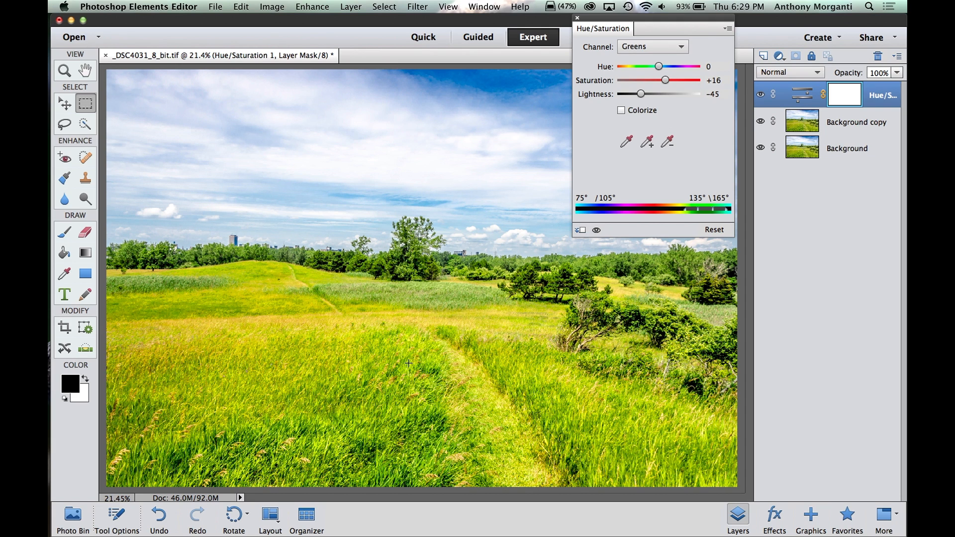
pyautogui.click(651, 47)
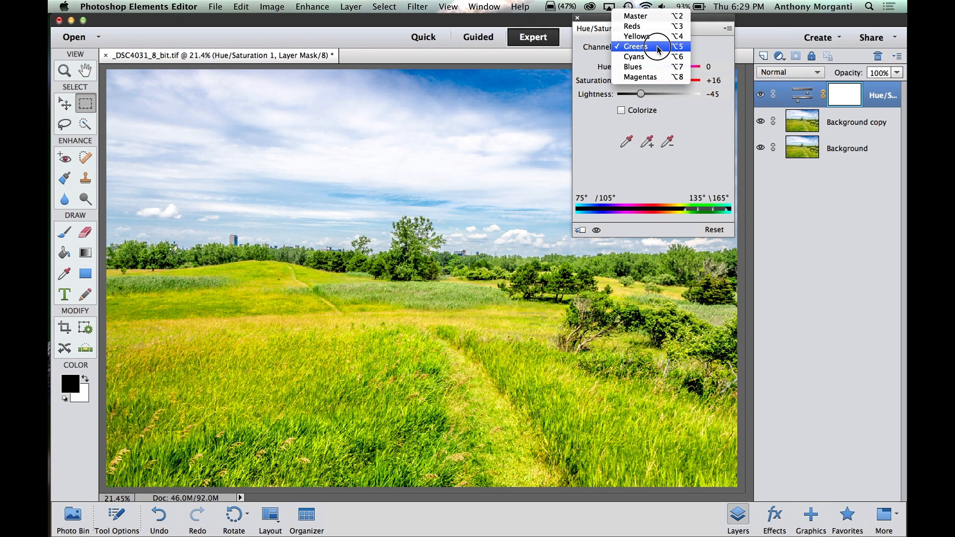
pyautogui.moveTo(655, 67)
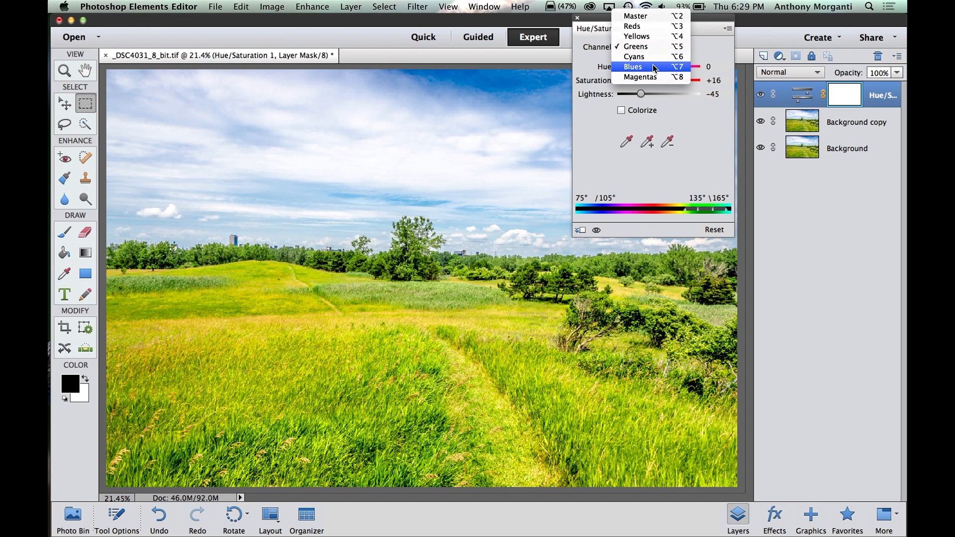
# Set the Blues range lightness to -43 to deepen the sky
pyautogui.click(632, 67)
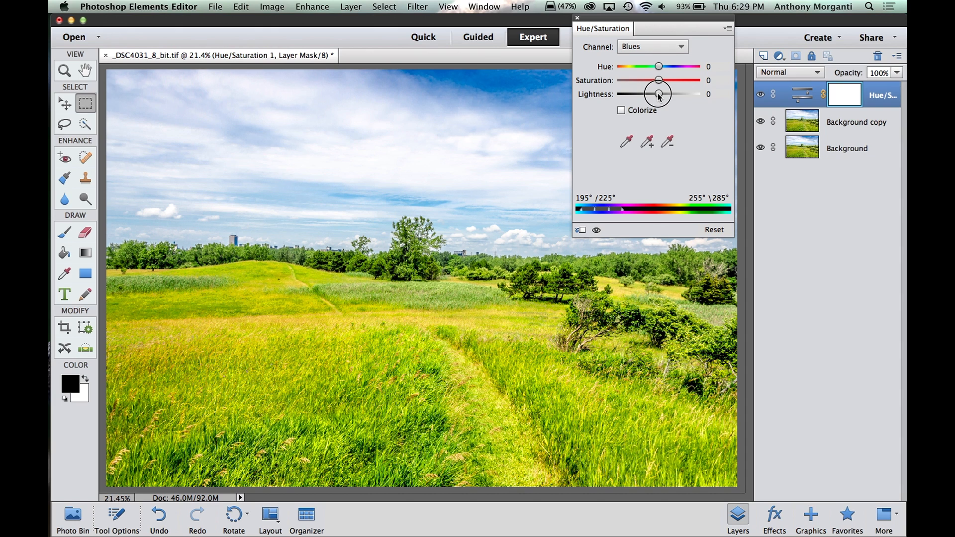
pyautogui.moveTo(657, 93); pyautogui.dragTo(648, 93)
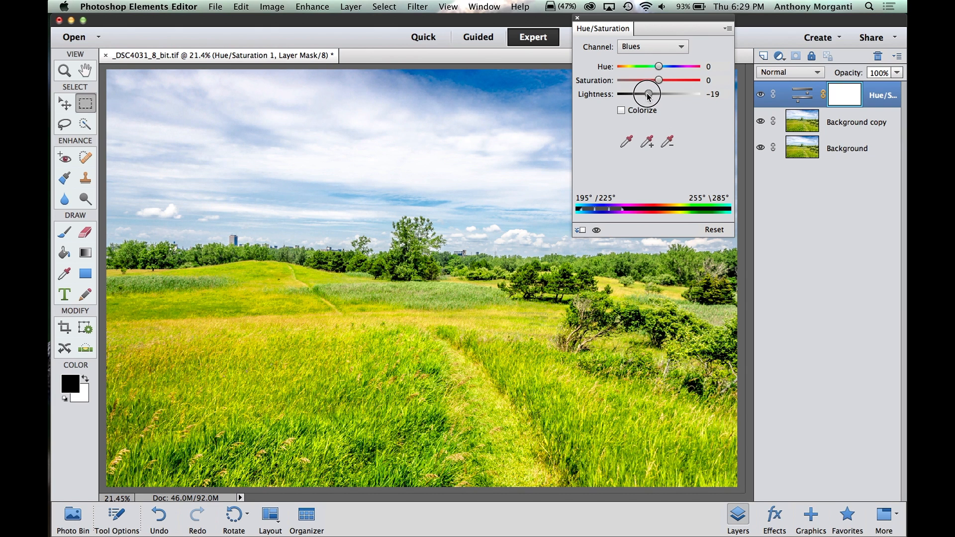
pyautogui.moveTo(647, 93); pyautogui.dragTo(640, 94)
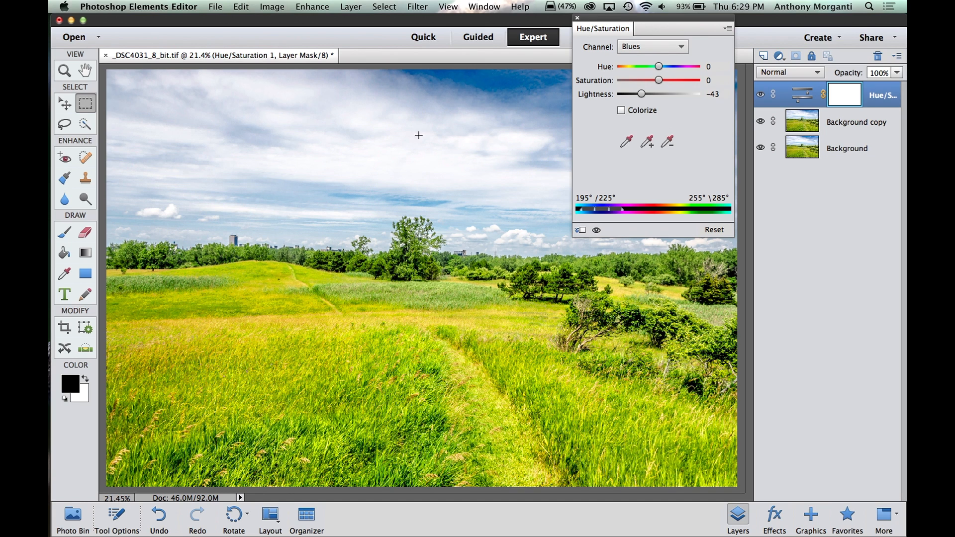
pyautogui.moveTo(699, 88)
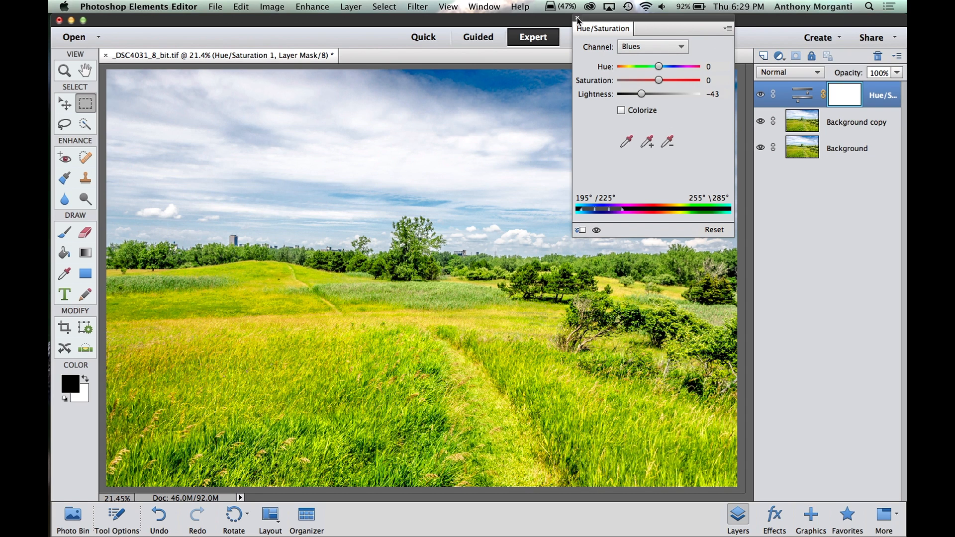
# Dismiss the Hue/Saturation panel, keeping the adjusted colour landscape
pyautogui.click(576, 20)
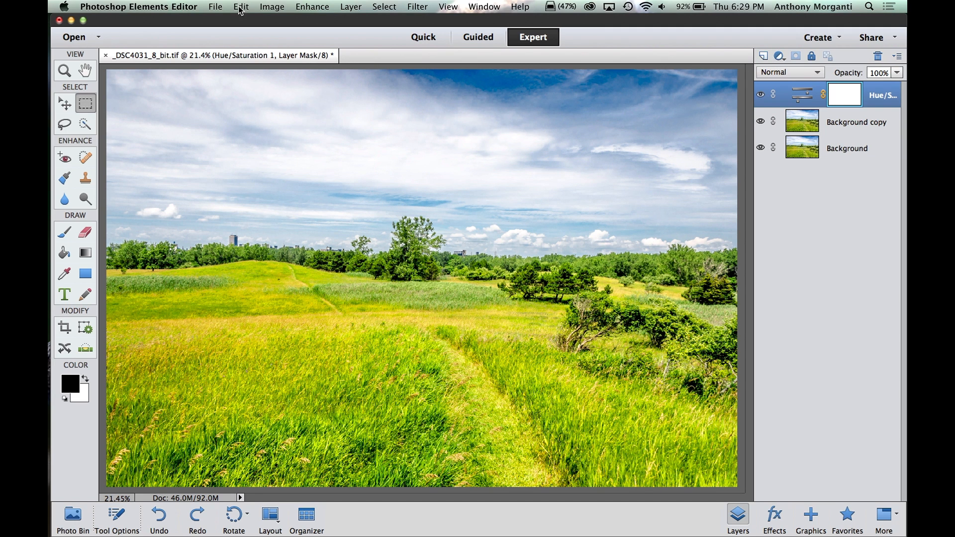
pyautogui.click(240, 7)
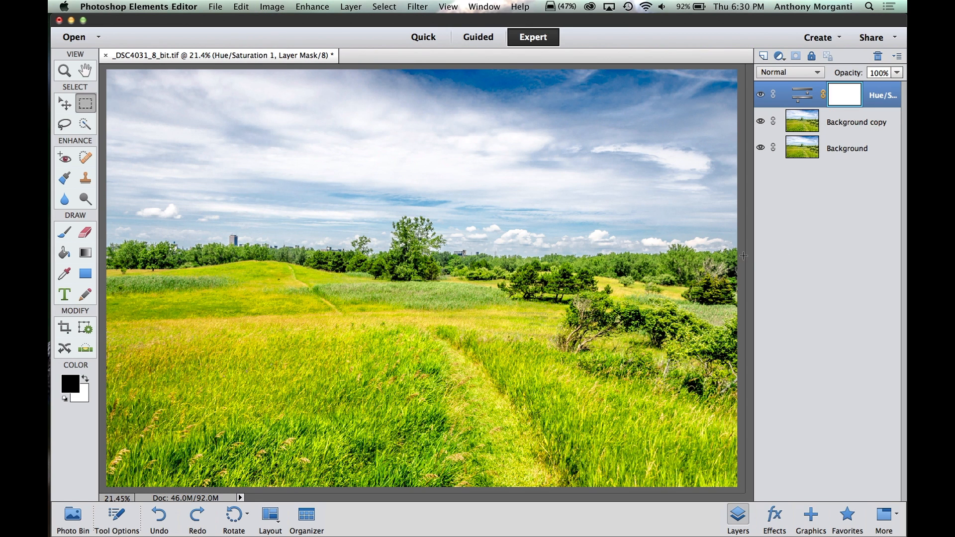
pyautogui.moveTo(805, 79)
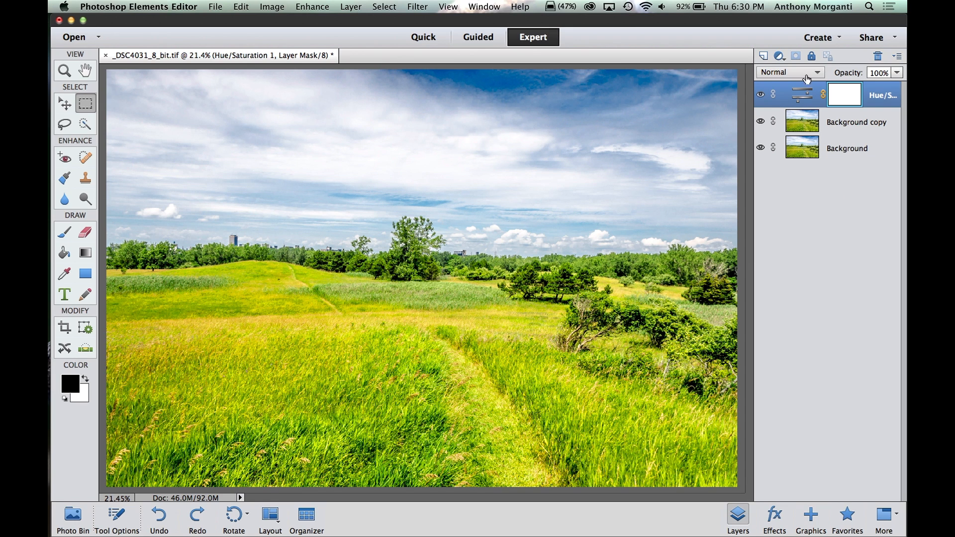
# Add a Gradient Map adjustment layer with Reverse on for a black and white result
pyautogui.click(780, 56)
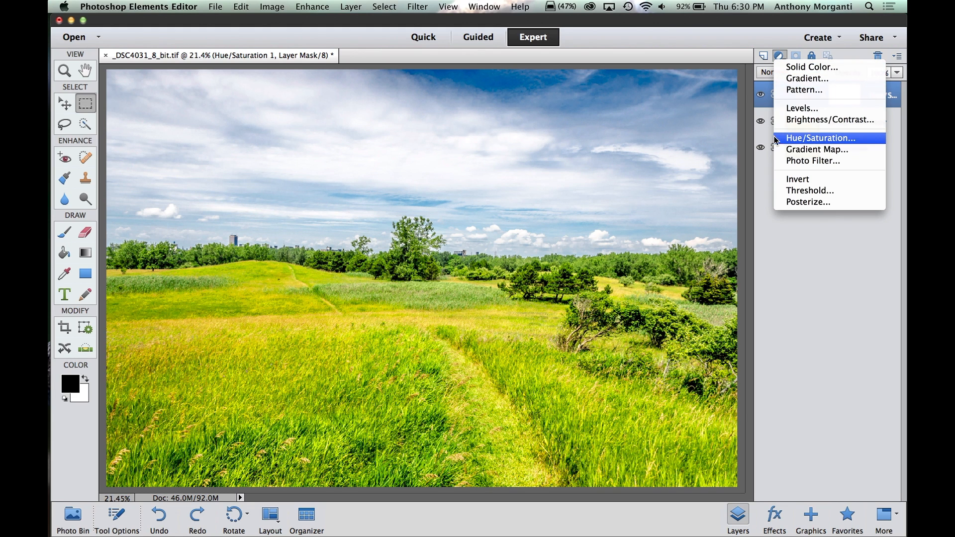
pyautogui.click(816, 149)
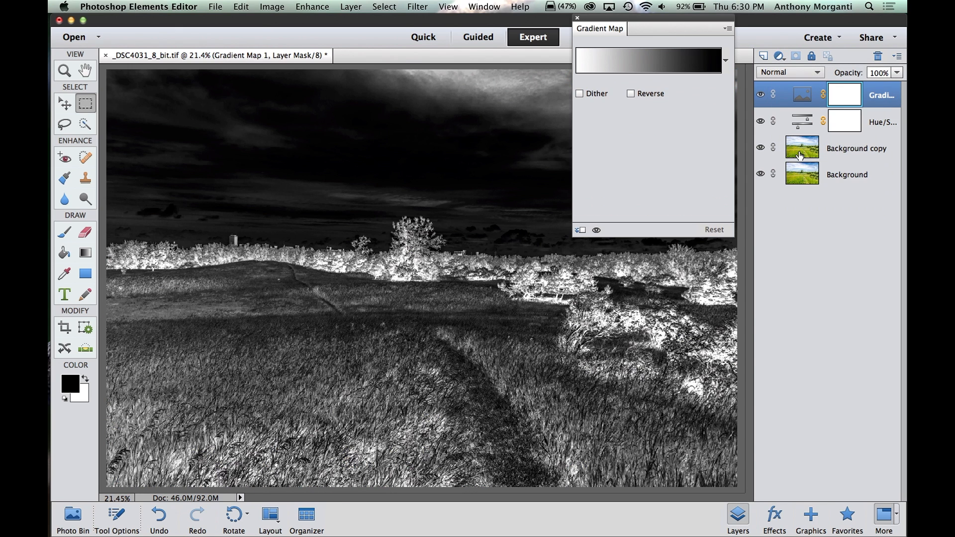
pyautogui.moveTo(801, 148)
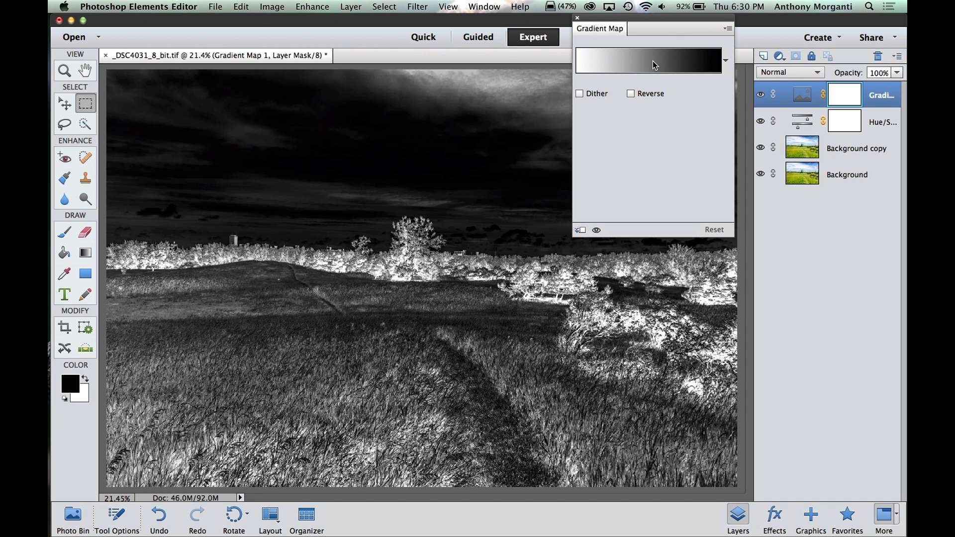
pyautogui.click(630, 93)
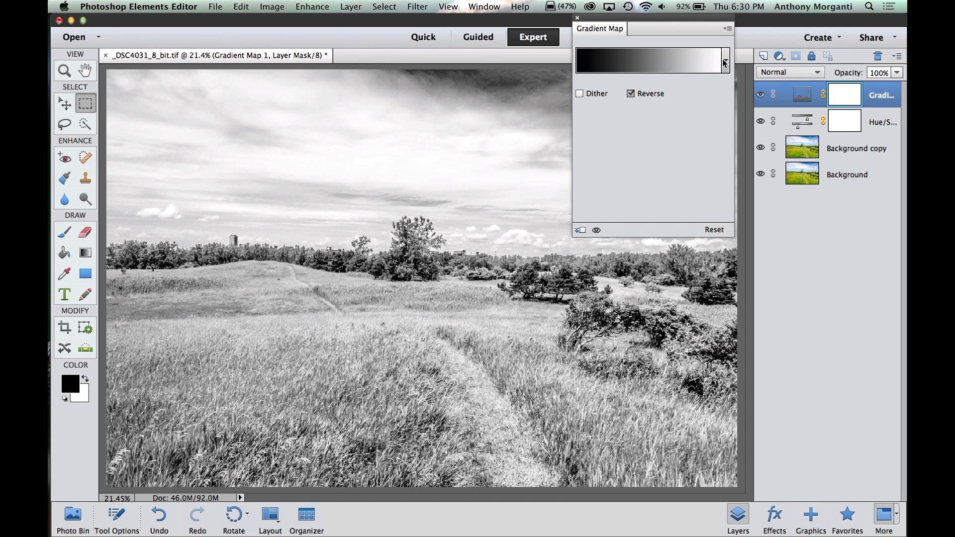
# Try coloured gradient presets, then choose black-to-white with Reverse off
pyautogui.click(723, 63)
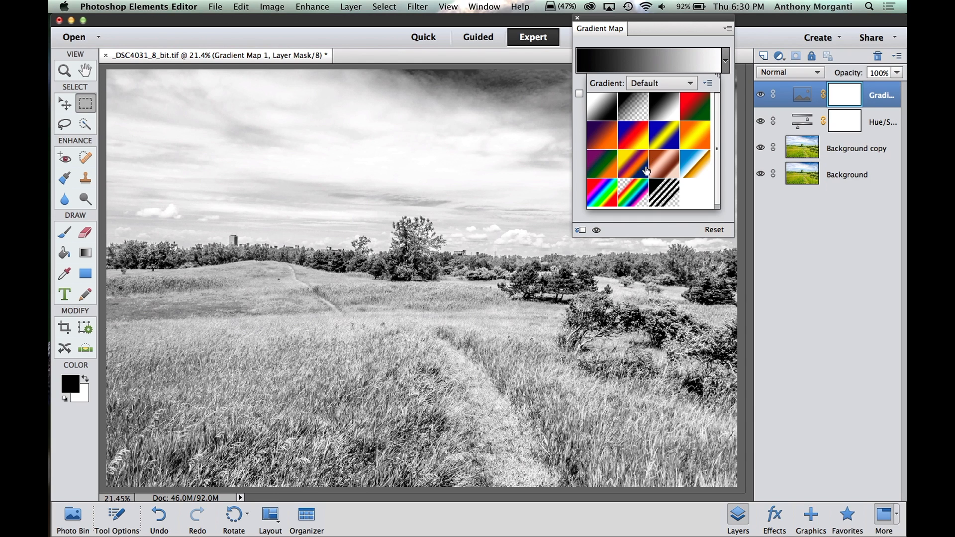
pyautogui.click(664, 132)
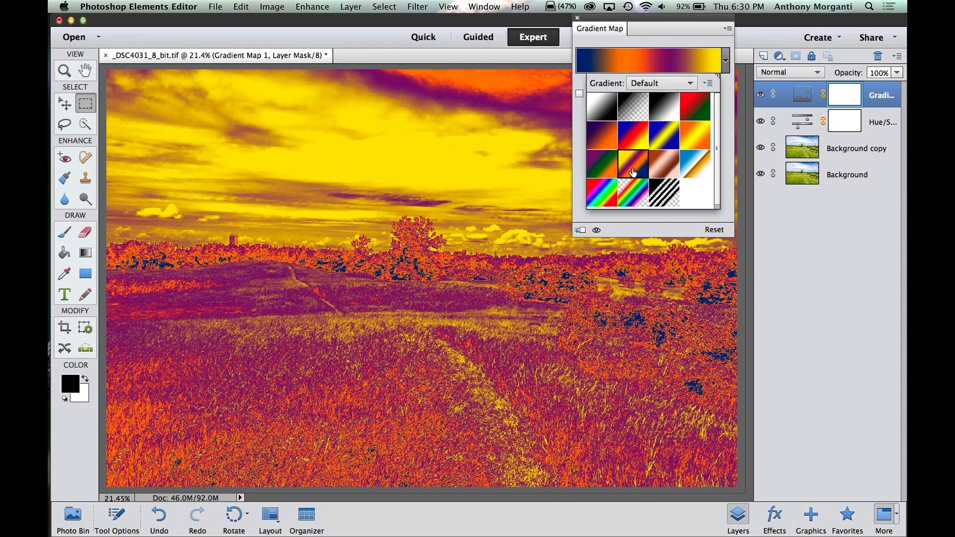
pyautogui.click(601, 132)
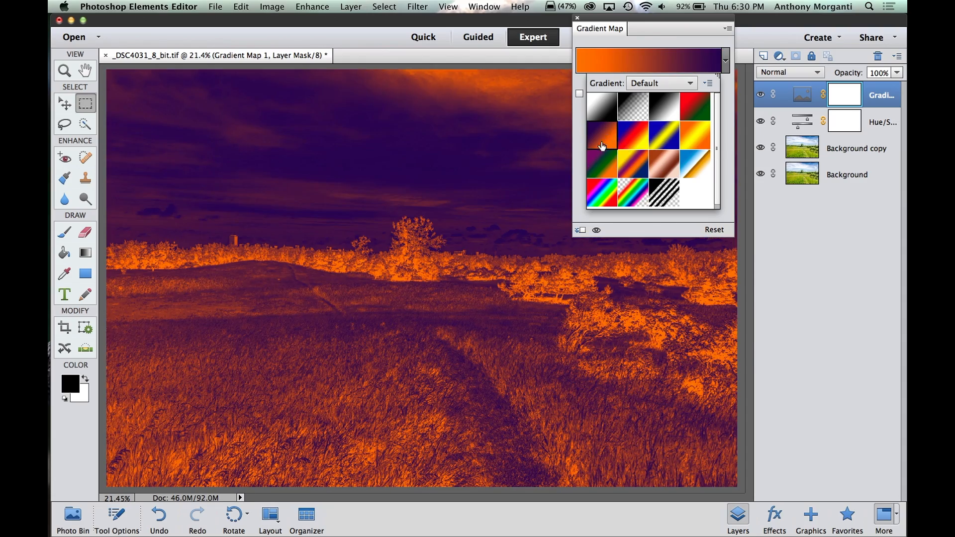
pyautogui.click(602, 105)
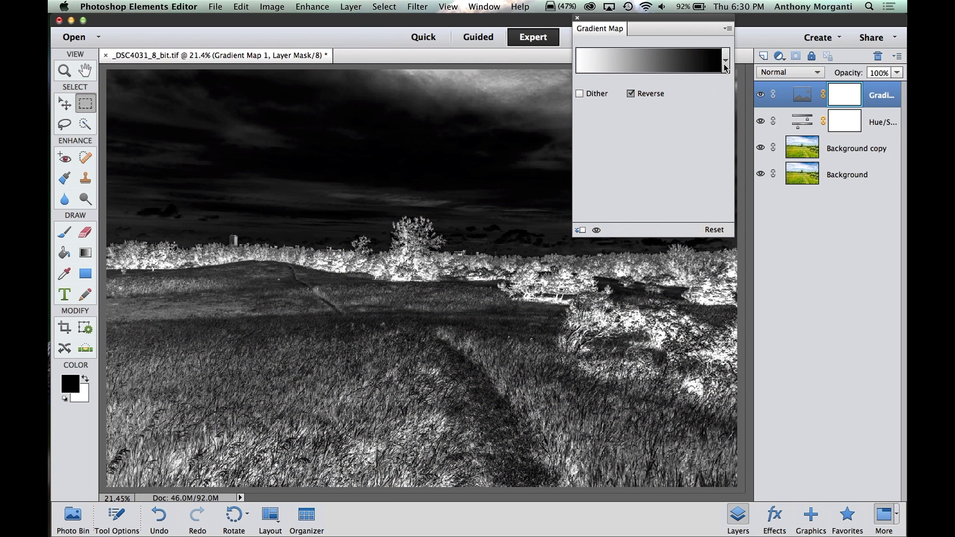
pyautogui.click(630, 94)
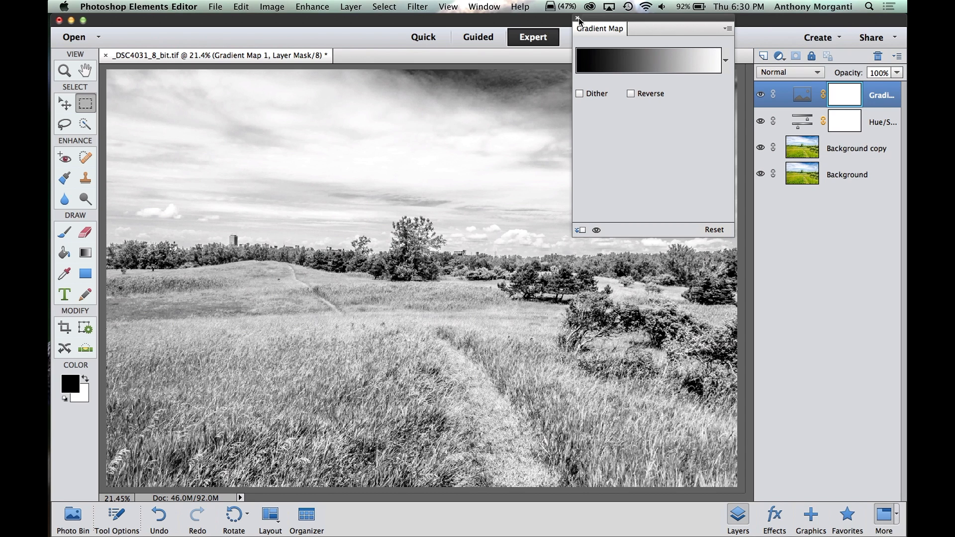
pyautogui.moveTo(582, 31)
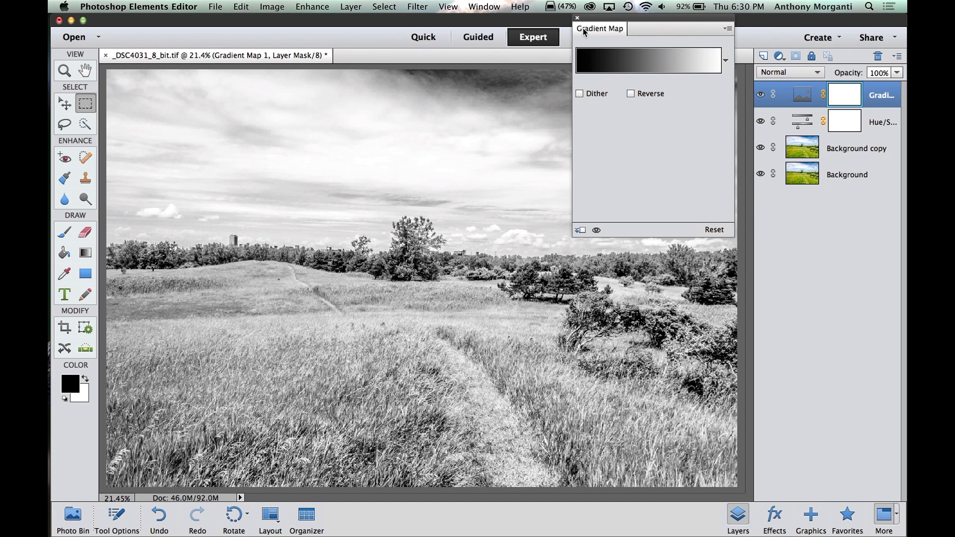
pyautogui.moveTo(577, 188)
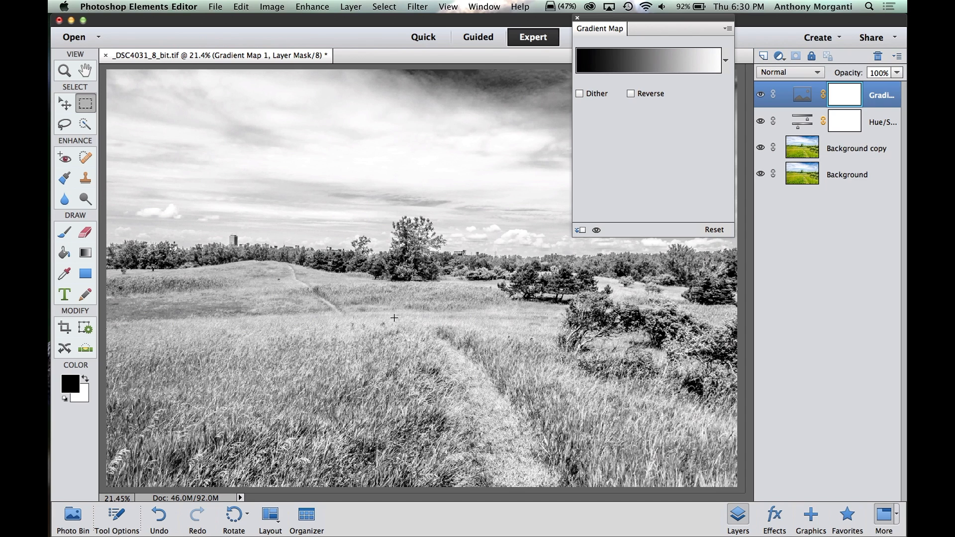
pyautogui.moveTo(264, 158)
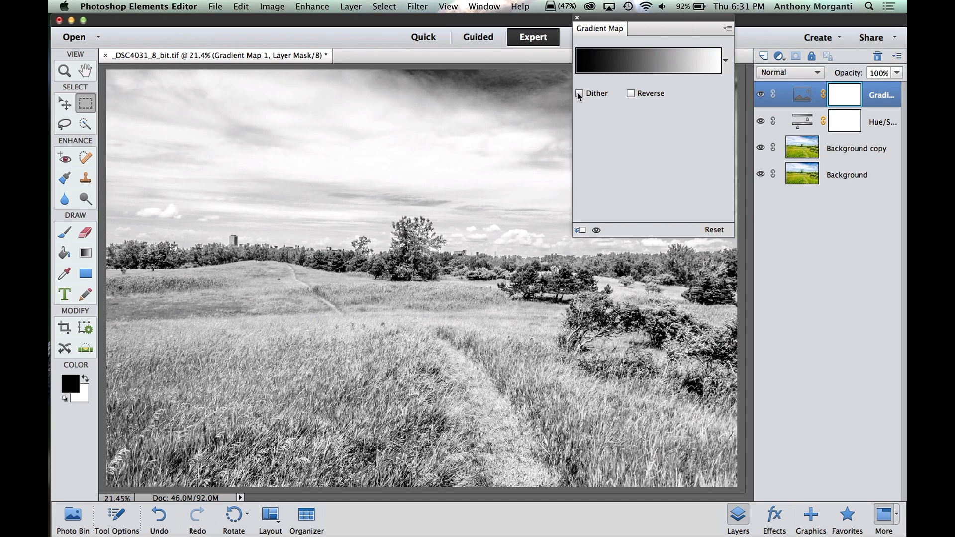
# Toggle Dither on and off, then dismiss the Gradient Map panel
pyautogui.click(579, 93)
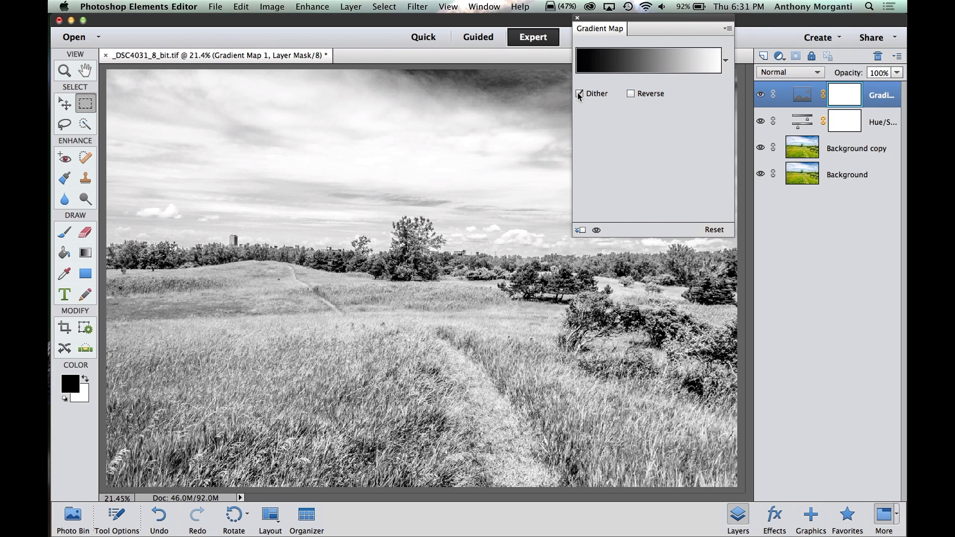
pyautogui.click(579, 93)
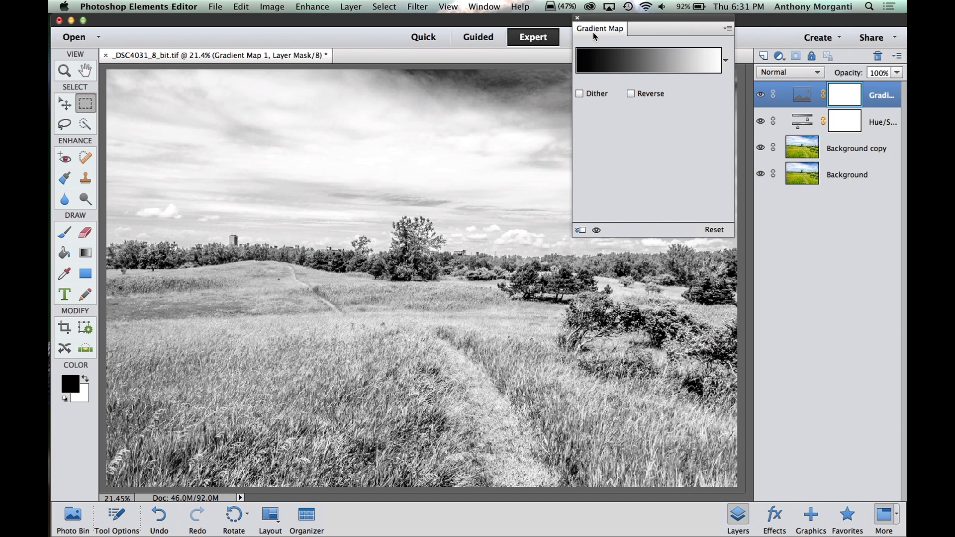
pyautogui.click(576, 16)
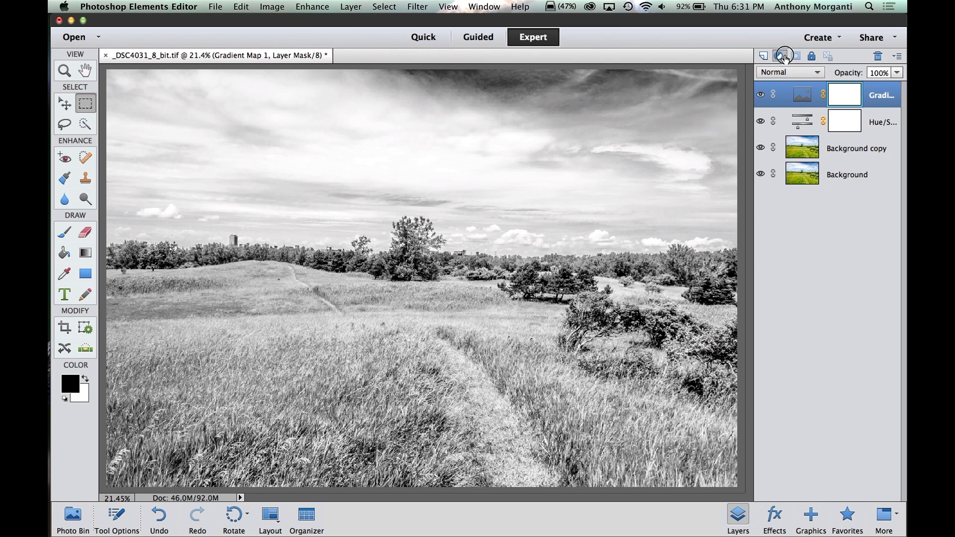
# Add a Brightness/Contrast adjustment layer and settle contrast at 46
pyautogui.click(782, 56)
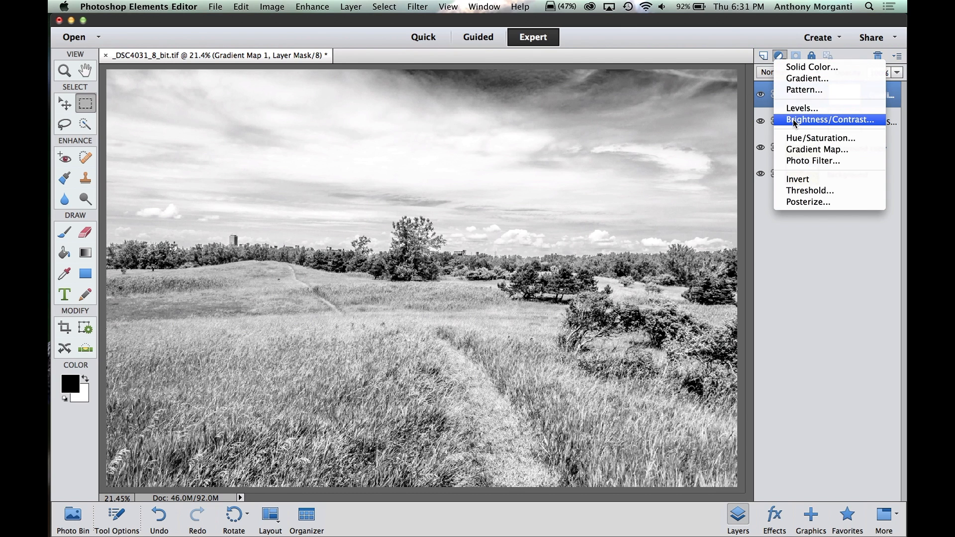
pyautogui.click(829, 119)
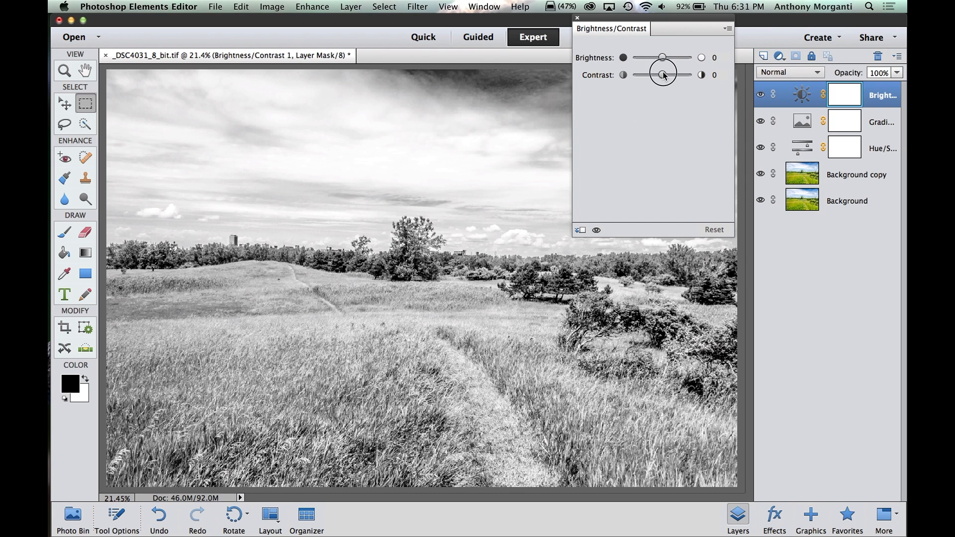
pyautogui.moveTo(663, 74); pyautogui.dragTo(639, 75)
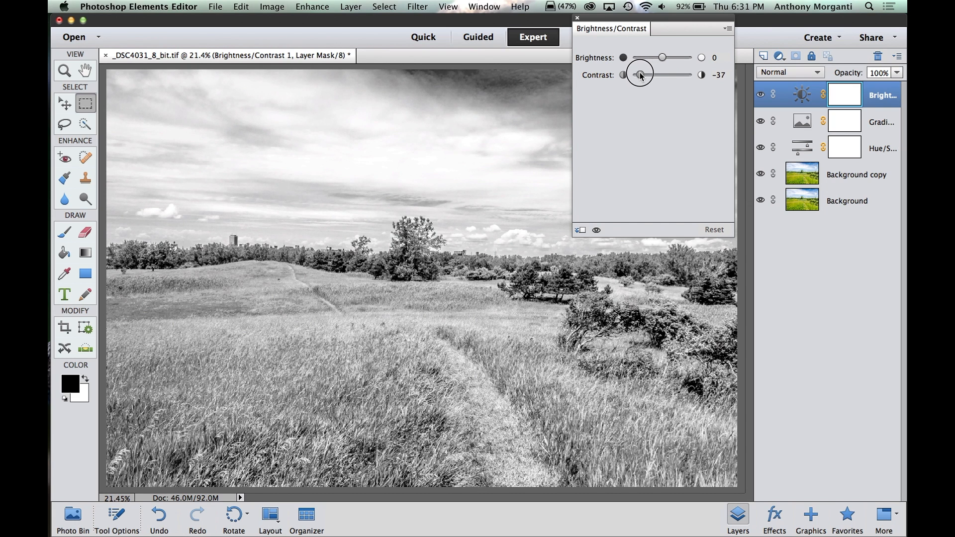
pyautogui.moveTo(639, 74); pyautogui.dragTo(639, 75)
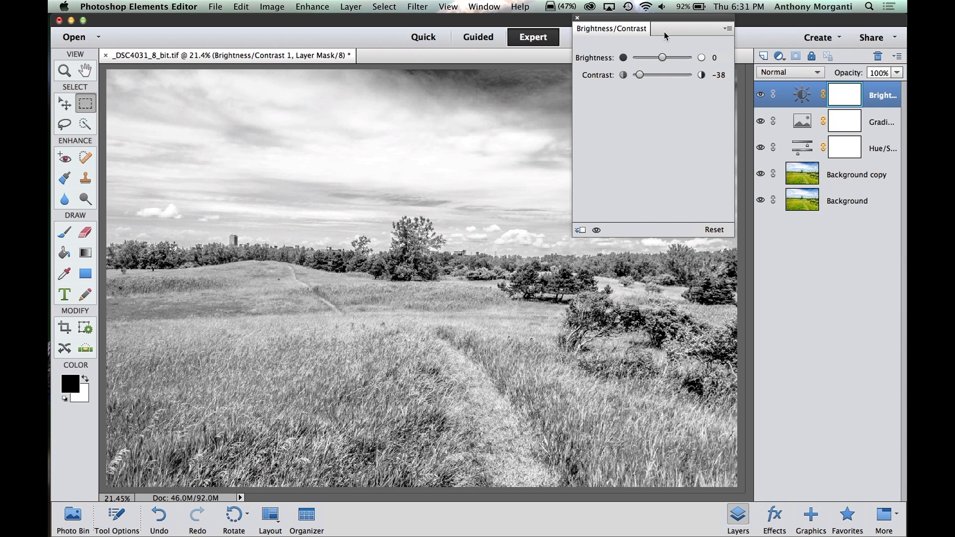
pyautogui.moveTo(640, 74); pyautogui.dragTo(669, 74)
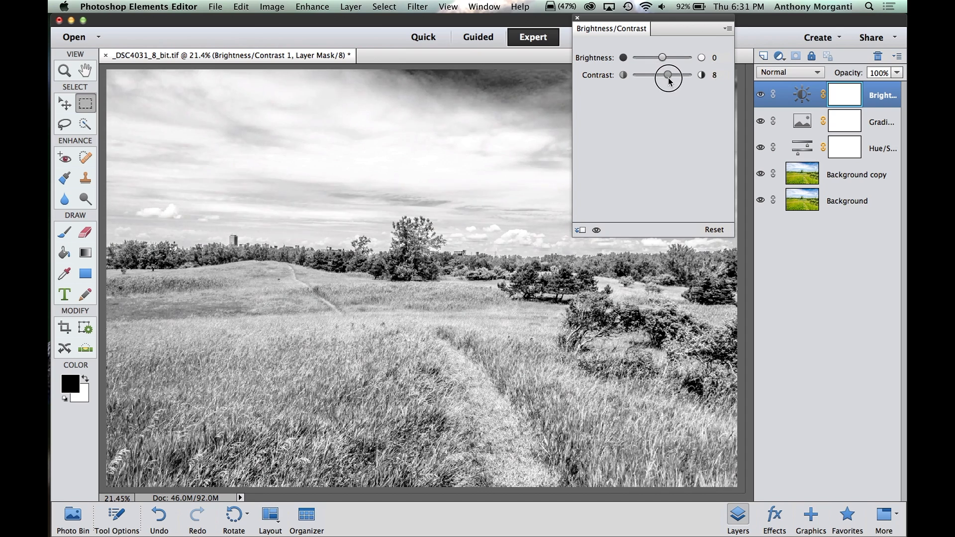
pyautogui.moveTo(669, 75); pyautogui.dragTo(674, 75)
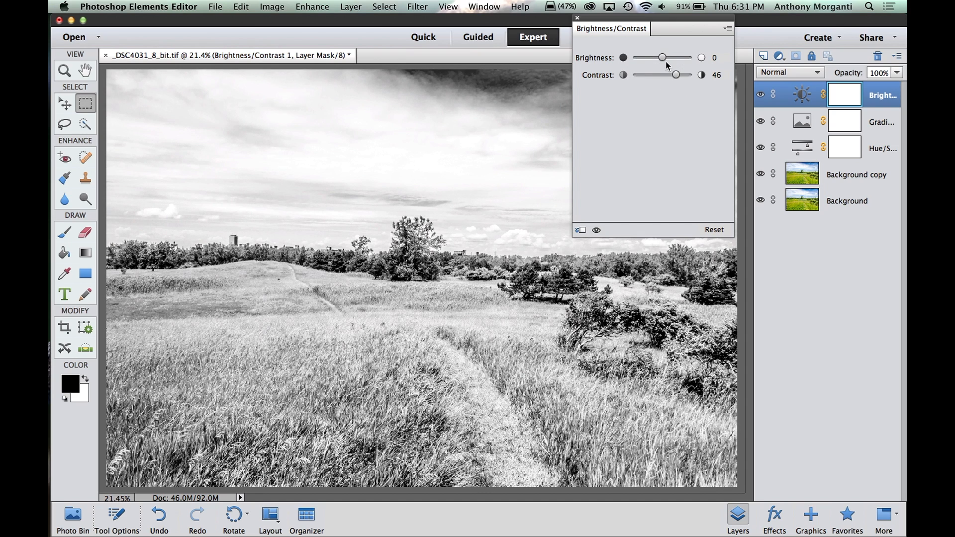
# Darken the image by lowering brightness to -39
pyautogui.moveTo(663, 58); pyautogui.dragTo(666, 58)
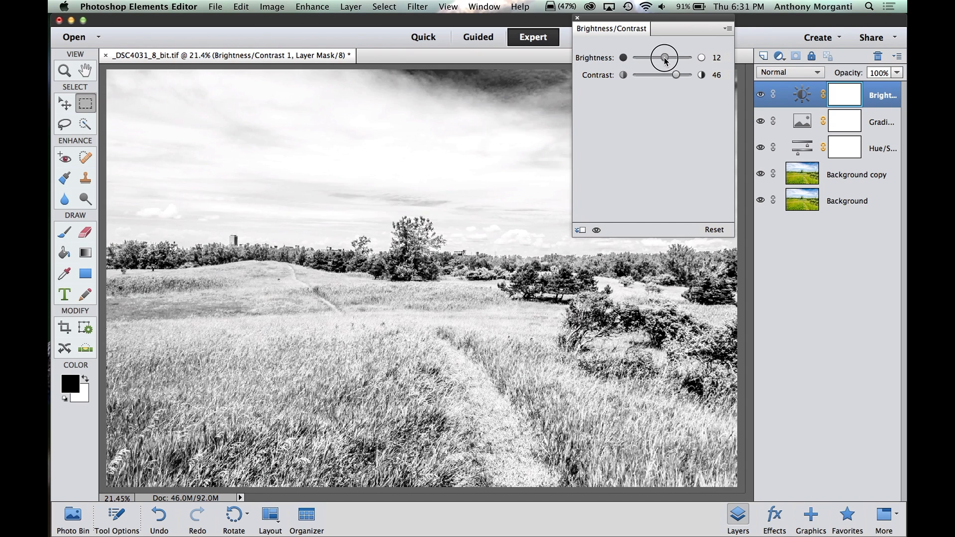
pyautogui.moveTo(663, 58); pyautogui.dragTo(653, 58)
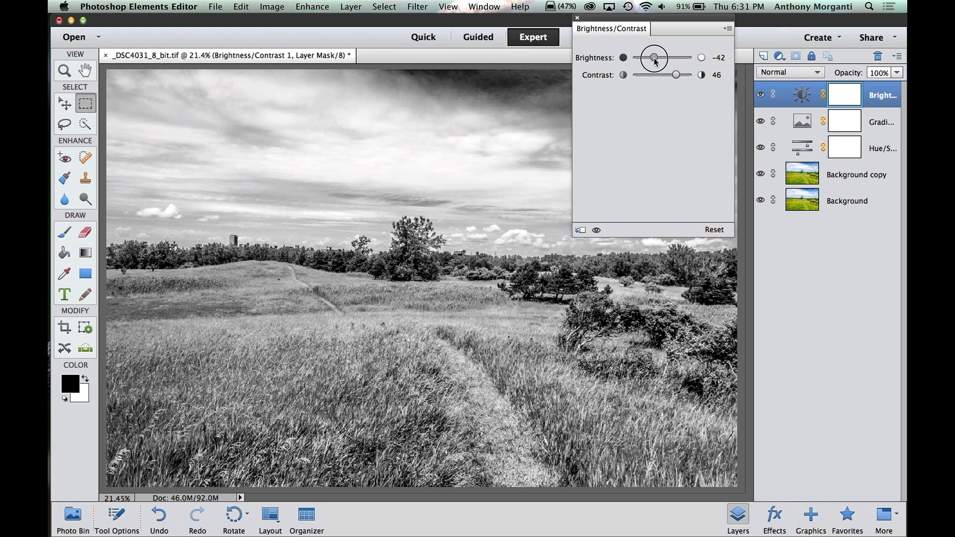
pyautogui.moveTo(652, 58); pyautogui.dragTo(657, 57)
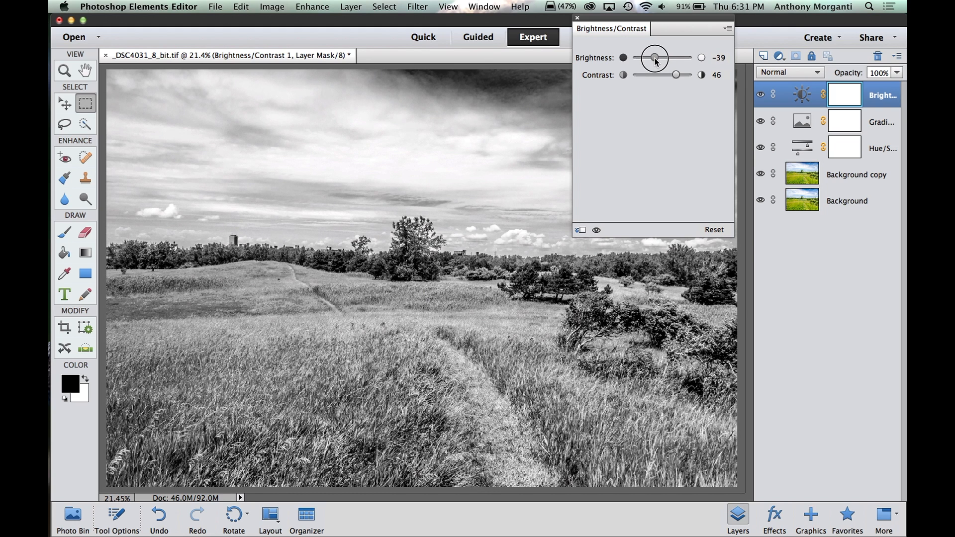
pyautogui.moveTo(579, 21)
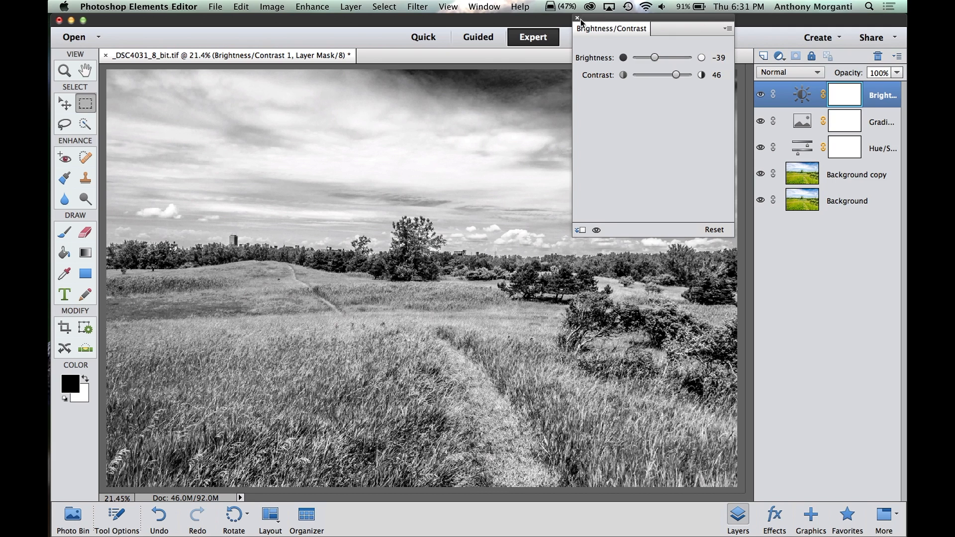
# Dismiss the Brightness/Contrast settings, keeping the darker, punchier black and white result
pyautogui.click(575, 18)
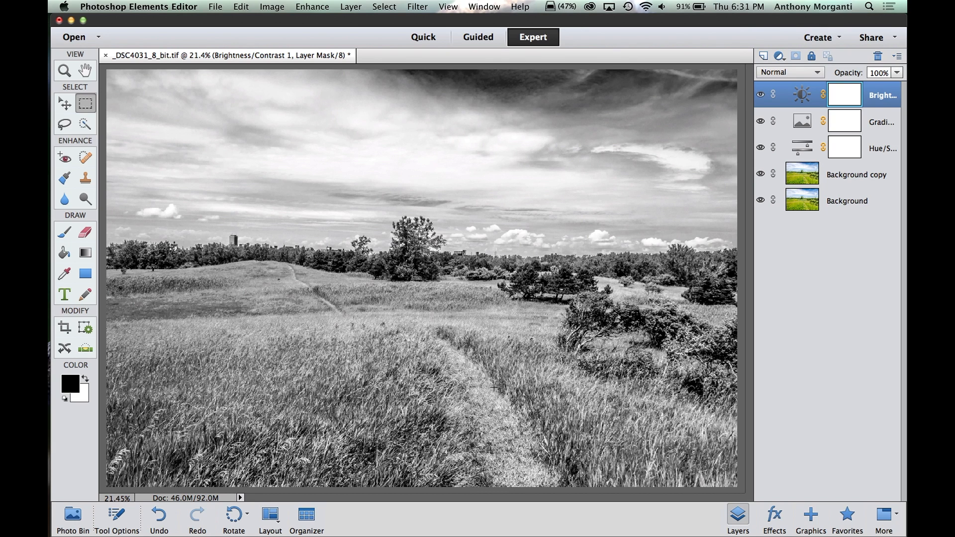
pyautogui.moveTo(332, 329)
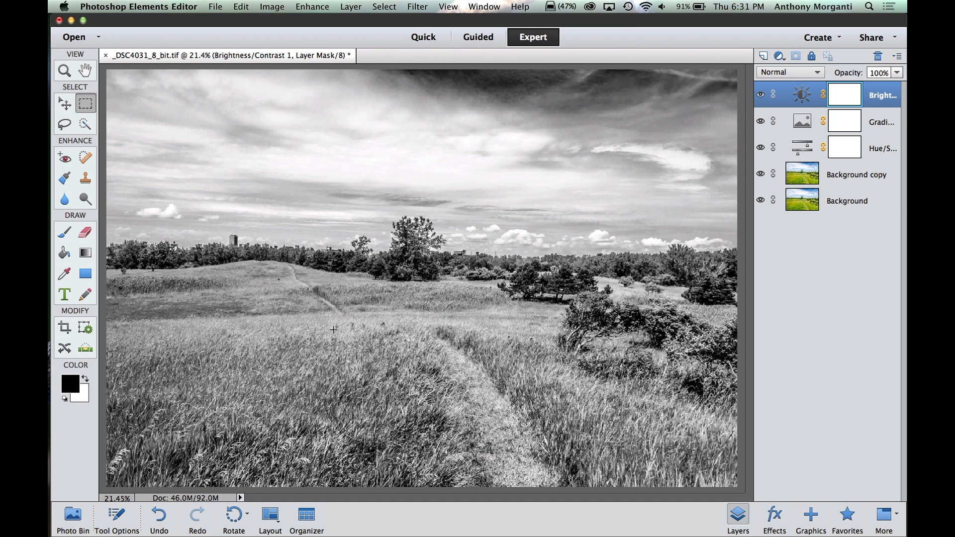
pyautogui.moveTo(378, 327)
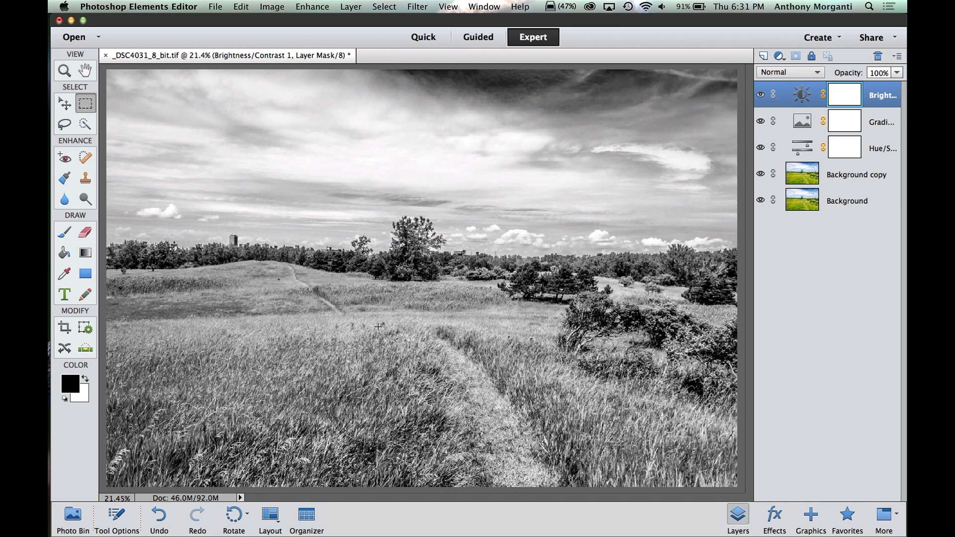
pyautogui.moveTo(454, 362)
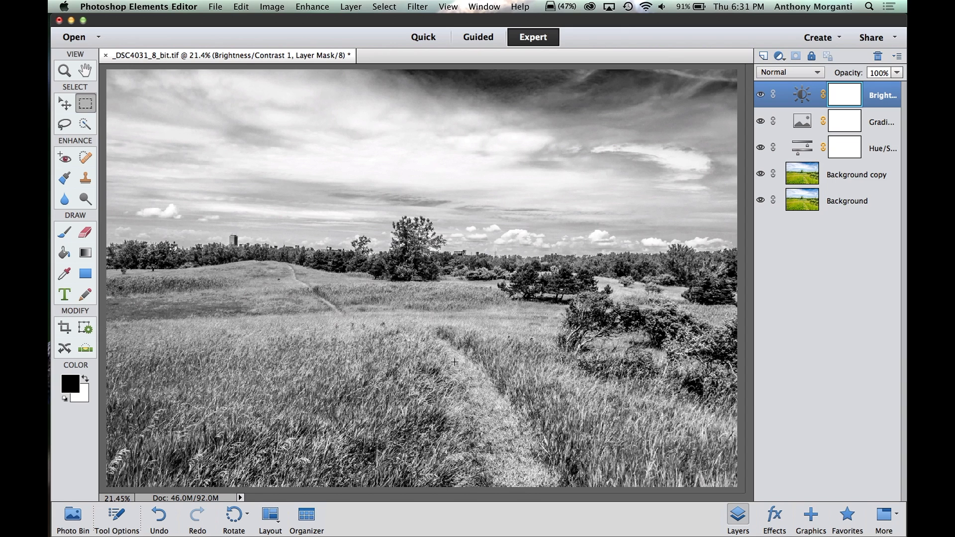
pyautogui.moveTo(595, 401)
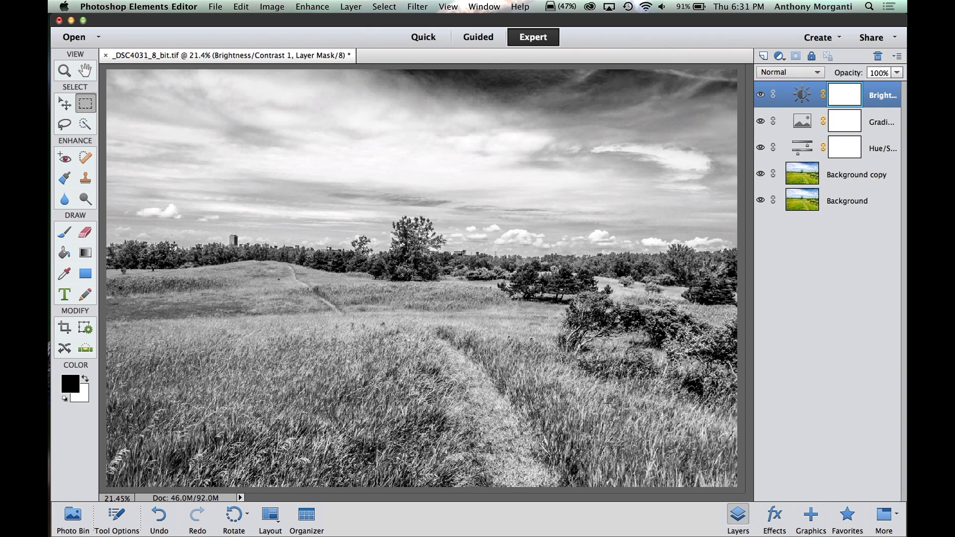
pyautogui.moveTo(533, 376)
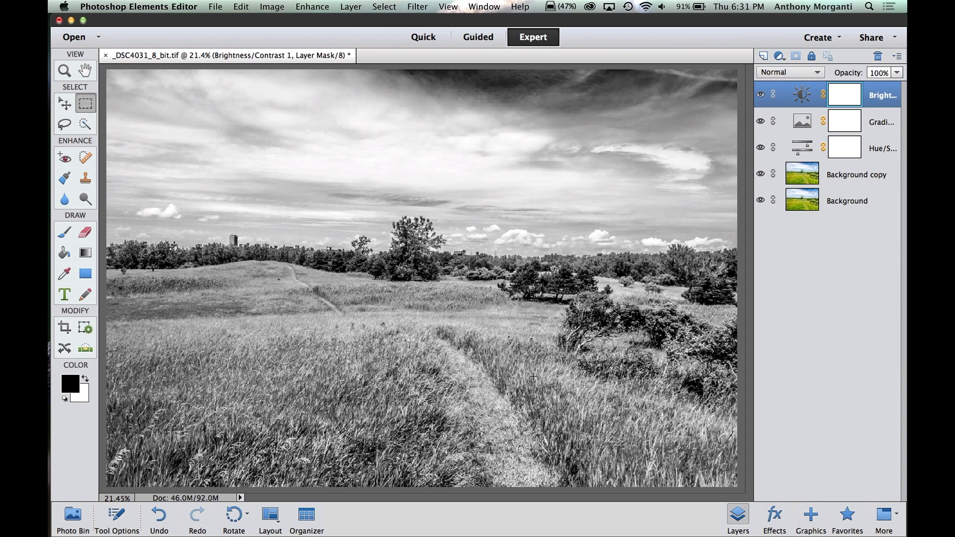
pyautogui.moveTo(392, 327)
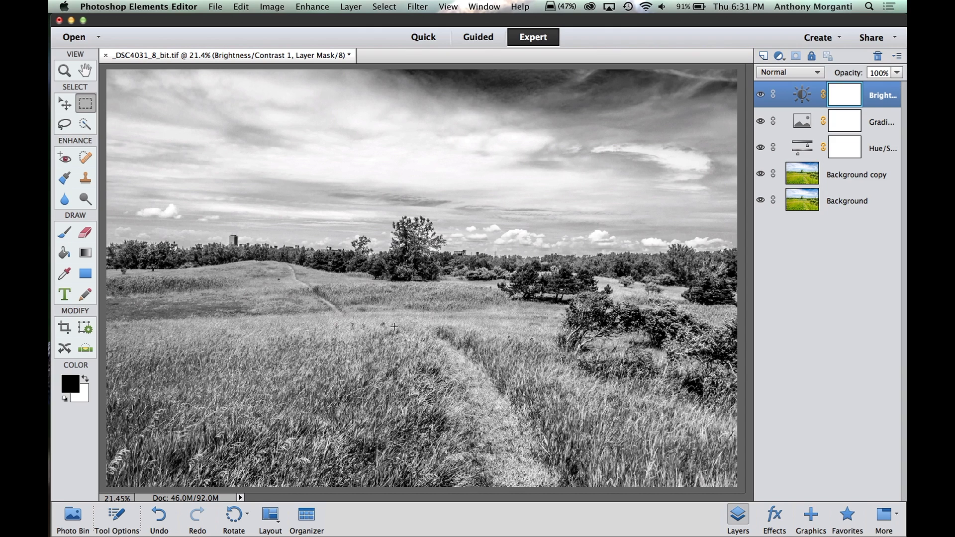
pyautogui.moveTo(309, 307)
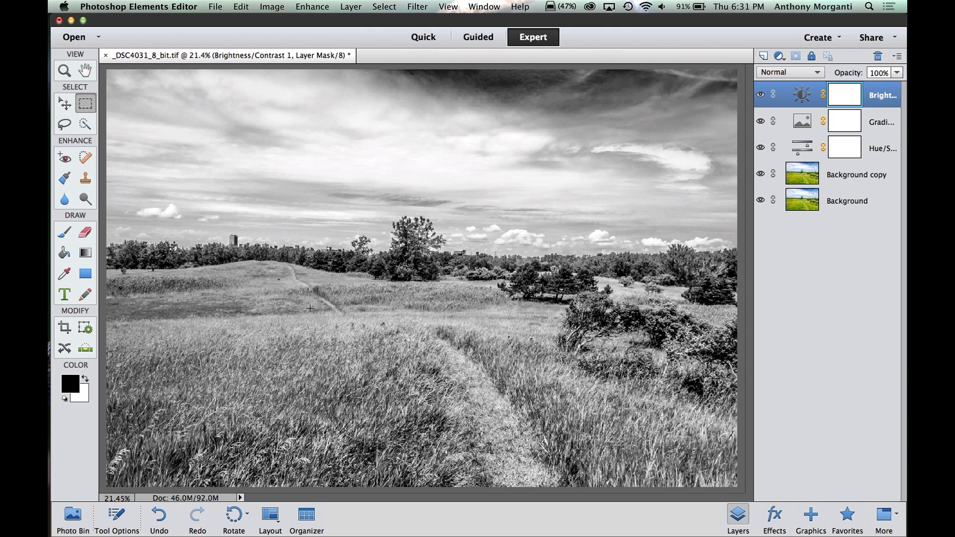
pyautogui.moveTo(510, 373)
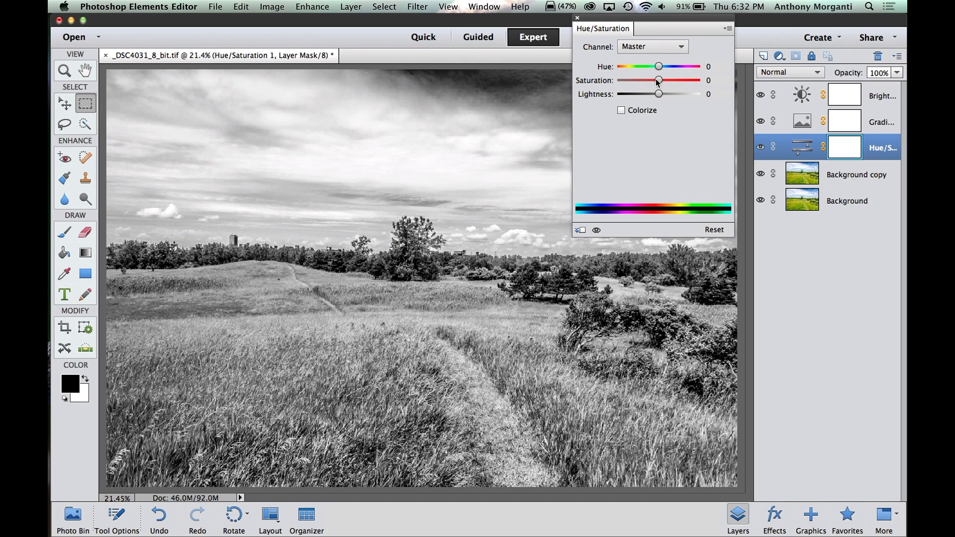
# Set Yellows saturation to +34 in Hue/Saturation to brighten the grass, then dismiss the settings
pyautogui.click(650, 47)
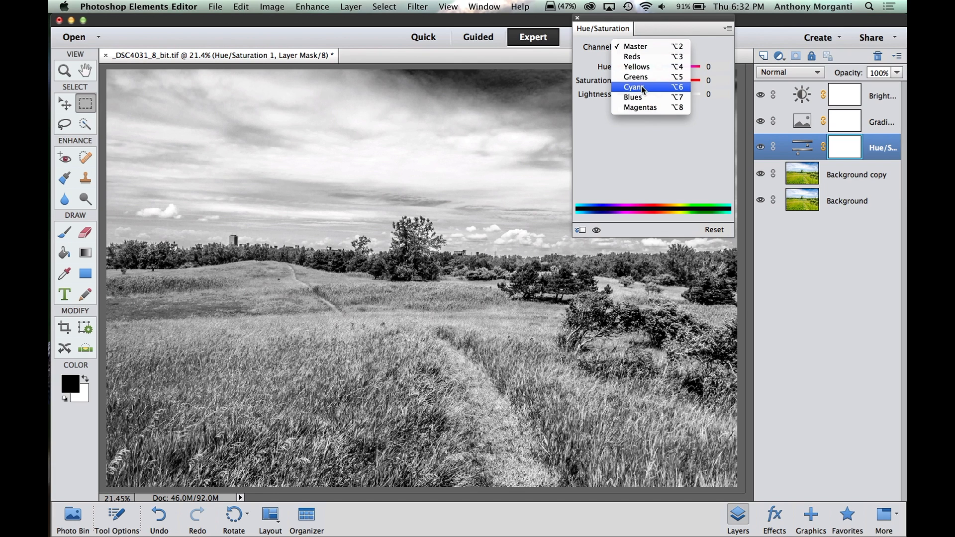
pyautogui.click(636, 66)
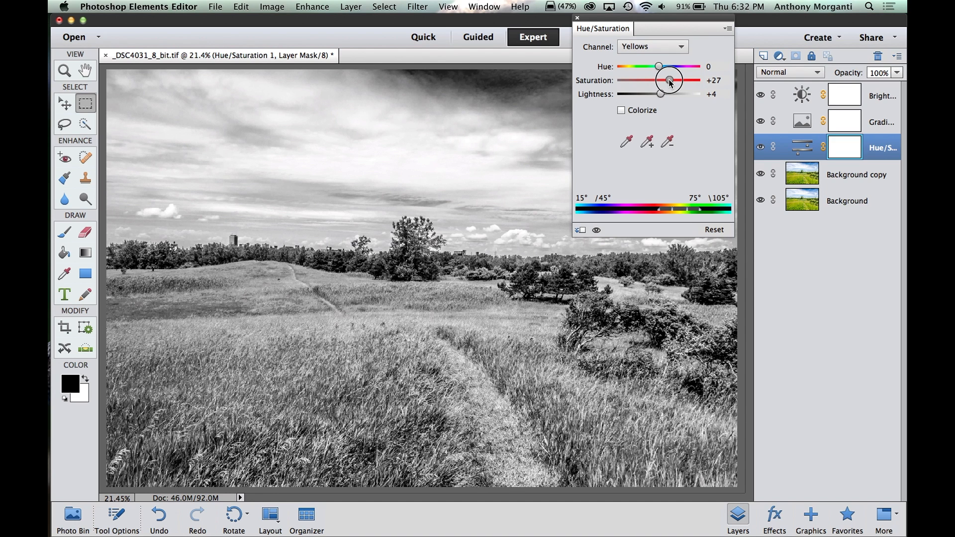
pyautogui.moveTo(670, 80); pyautogui.dragTo(661, 80)
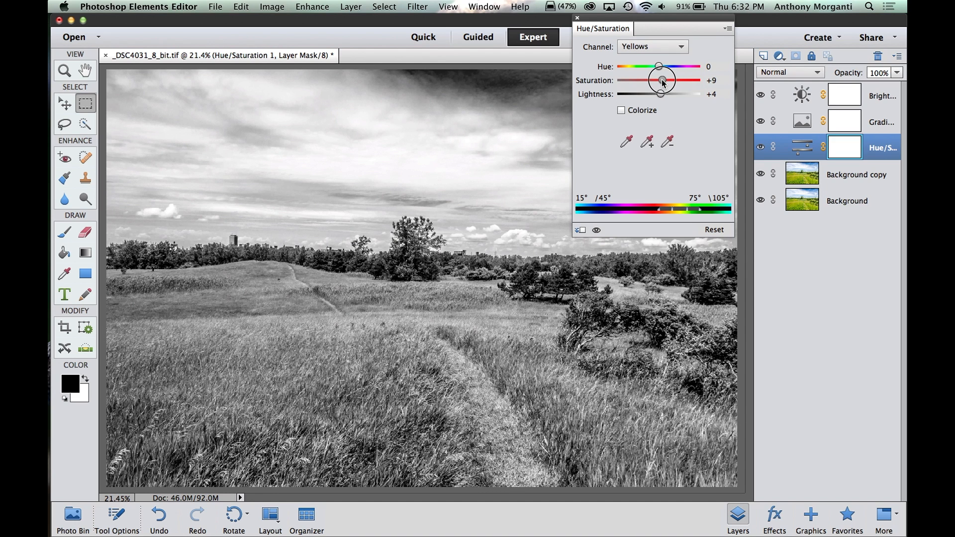
pyautogui.moveTo(660, 81); pyautogui.dragTo(672, 80)
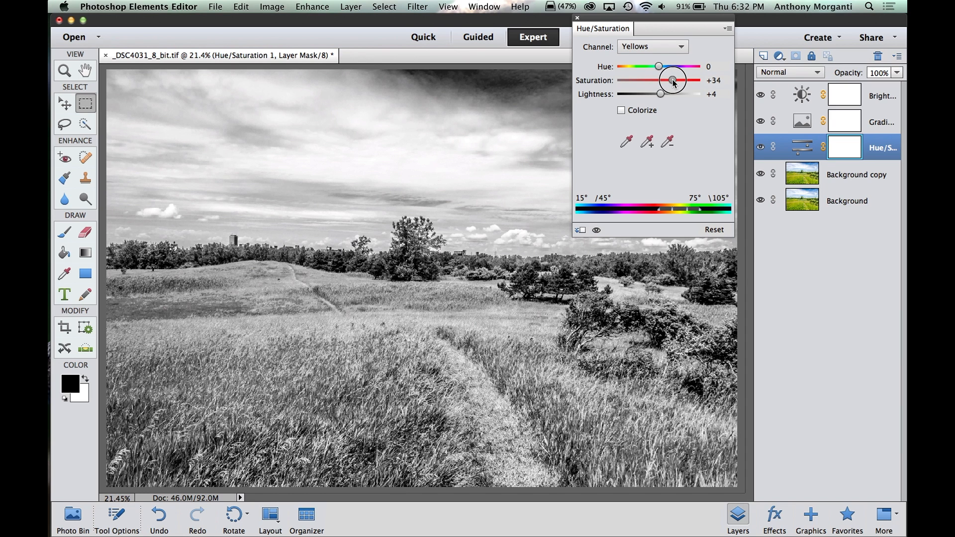
pyautogui.moveTo(673, 80); pyautogui.dragTo(671, 80)
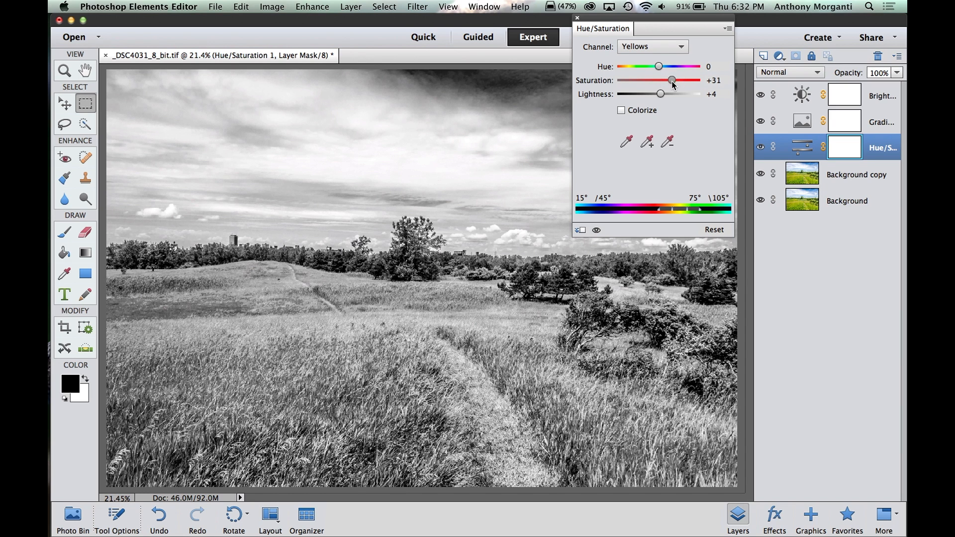
pyautogui.moveTo(671, 80); pyautogui.dragTo(672, 79)
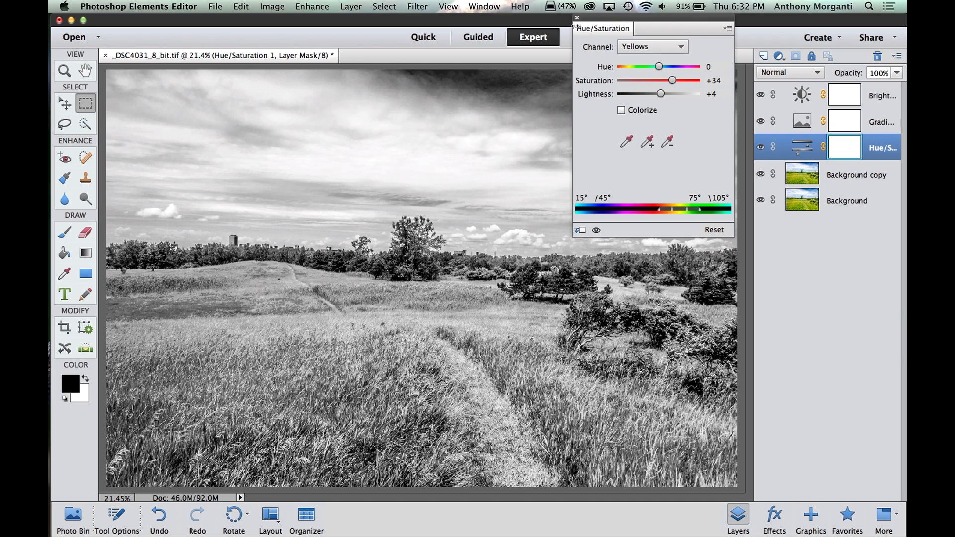
pyautogui.click(576, 18)
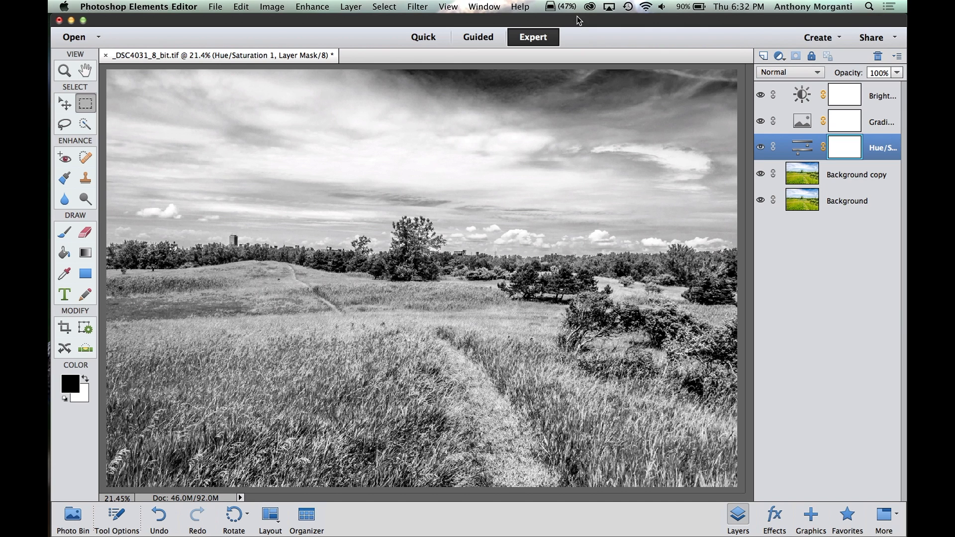
pyautogui.moveTo(806, 98)
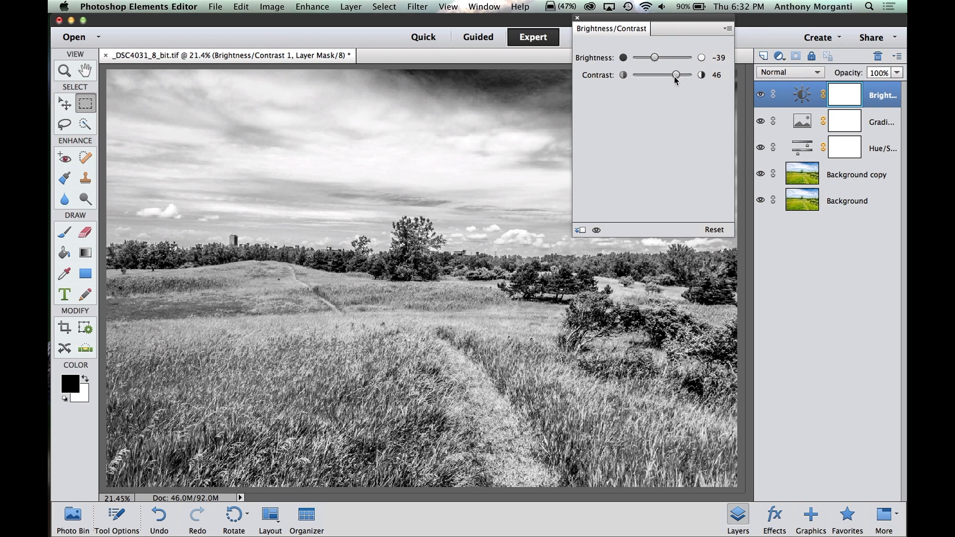
pyautogui.moveTo(606, 48)
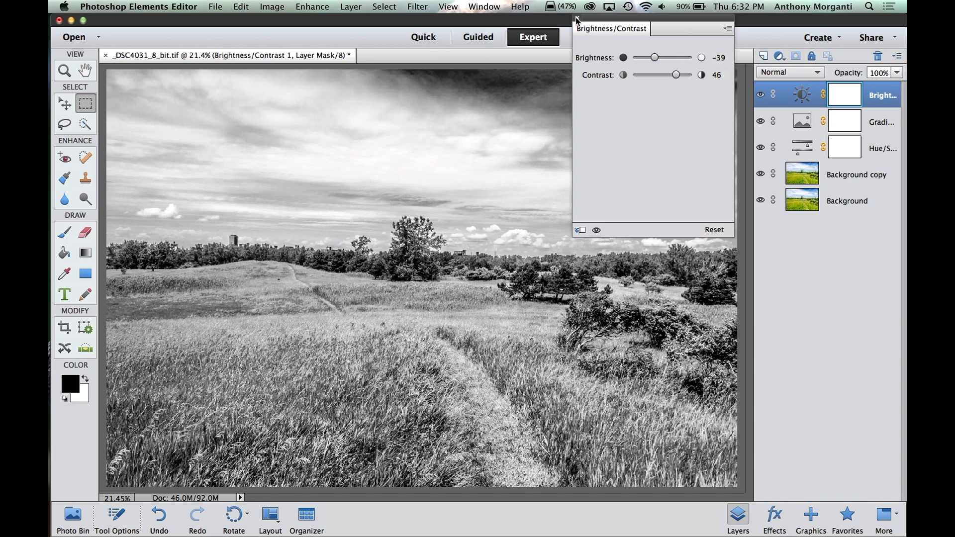
pyautogui.click(576, 19)
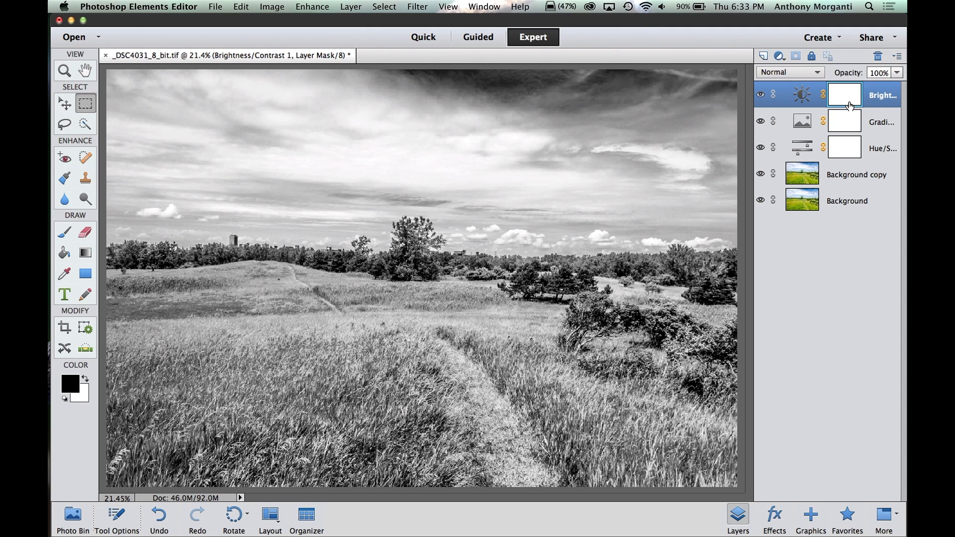
pyautogui.moveTo(845, 141)
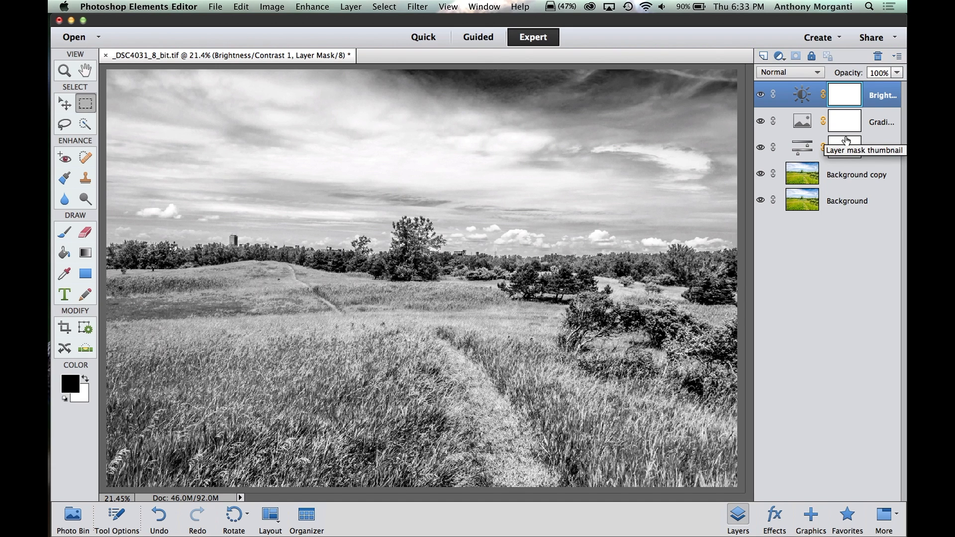